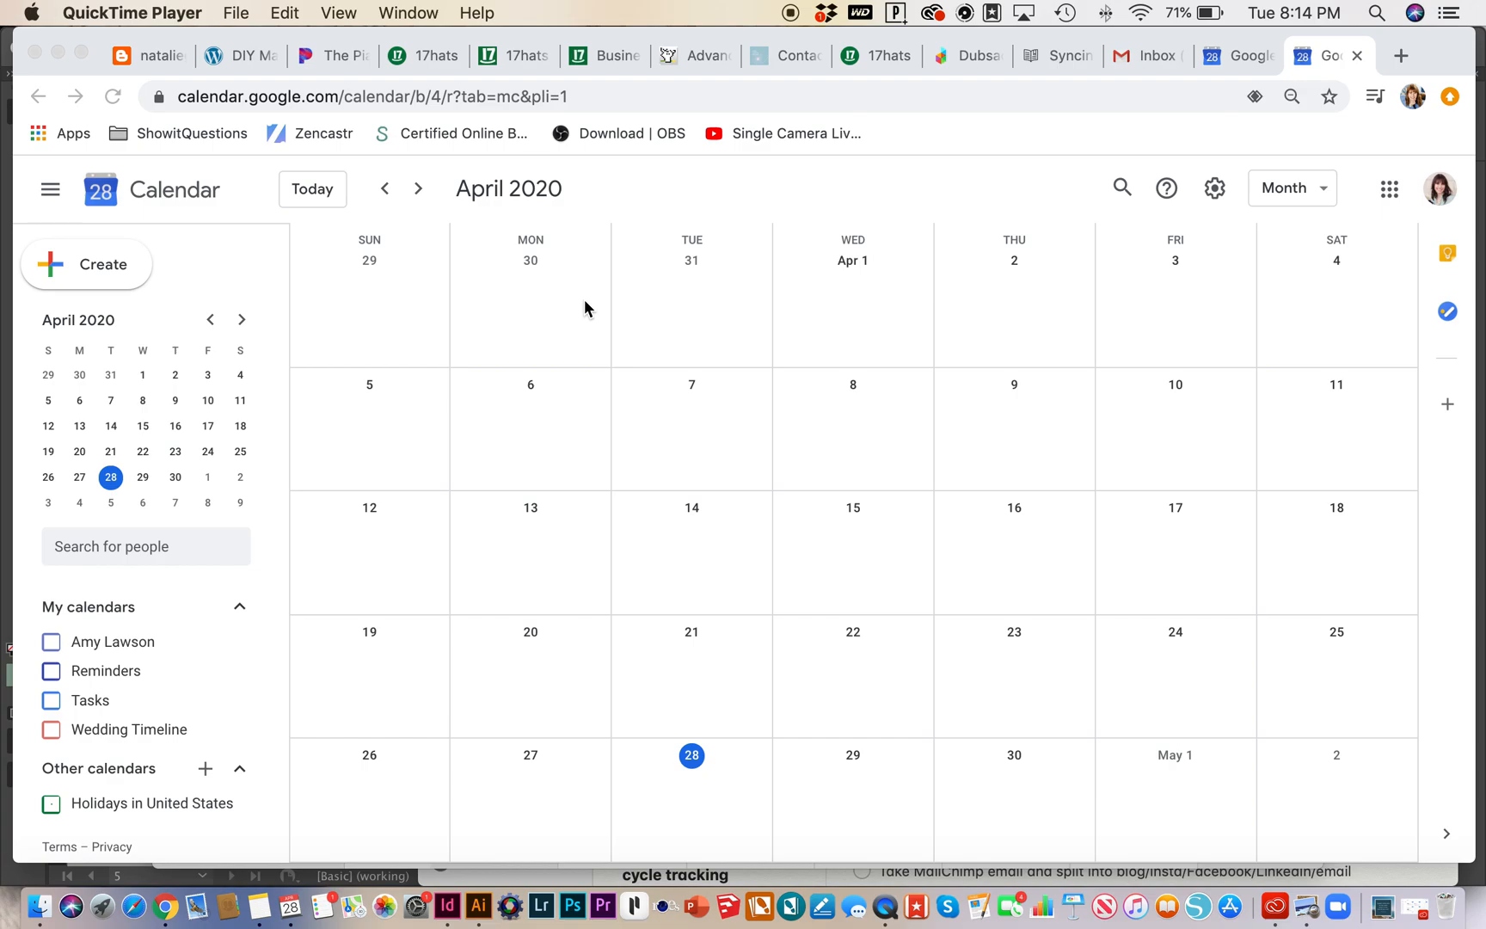
mouse_move(729, 410)
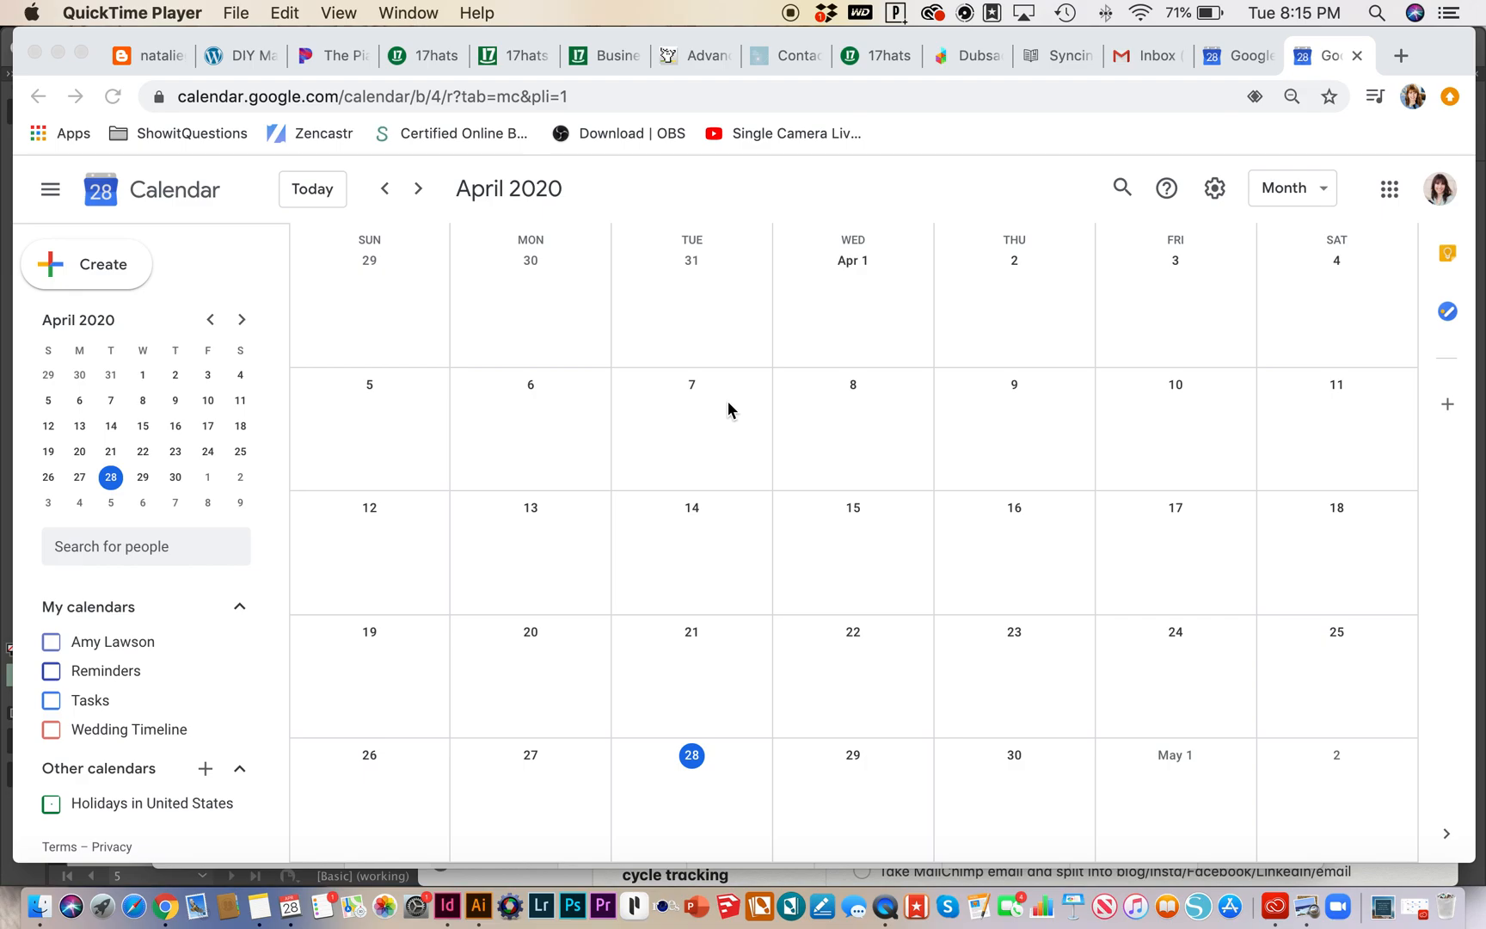
mouse_move(726, 410)
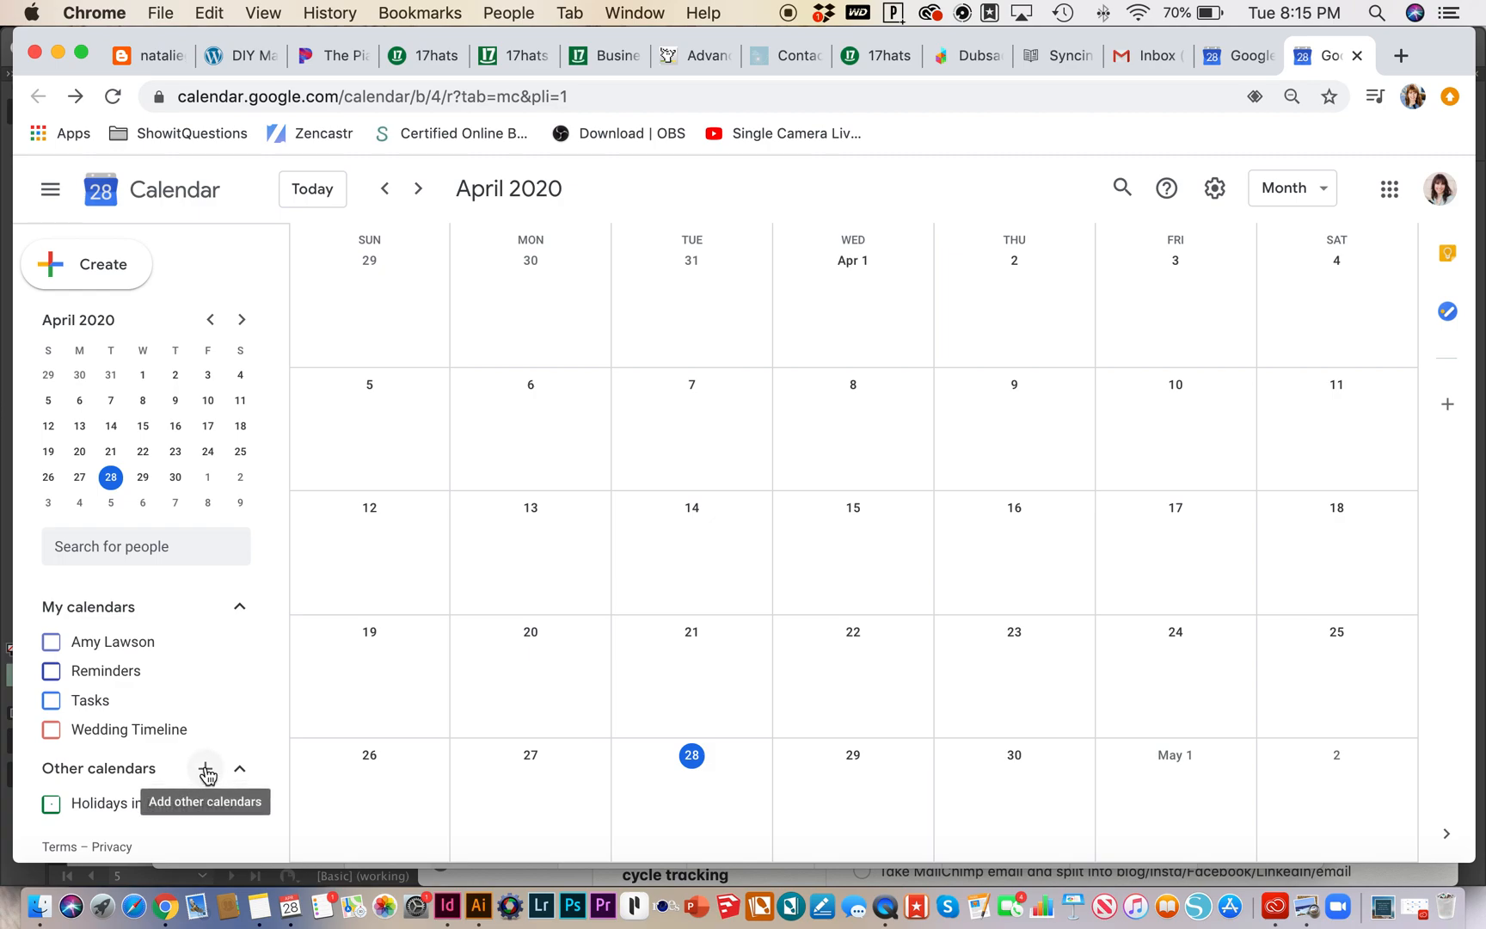
Create a new calendar named TEST CALENDAR via Other calendars and return to the main month view
left_click(206, 769)
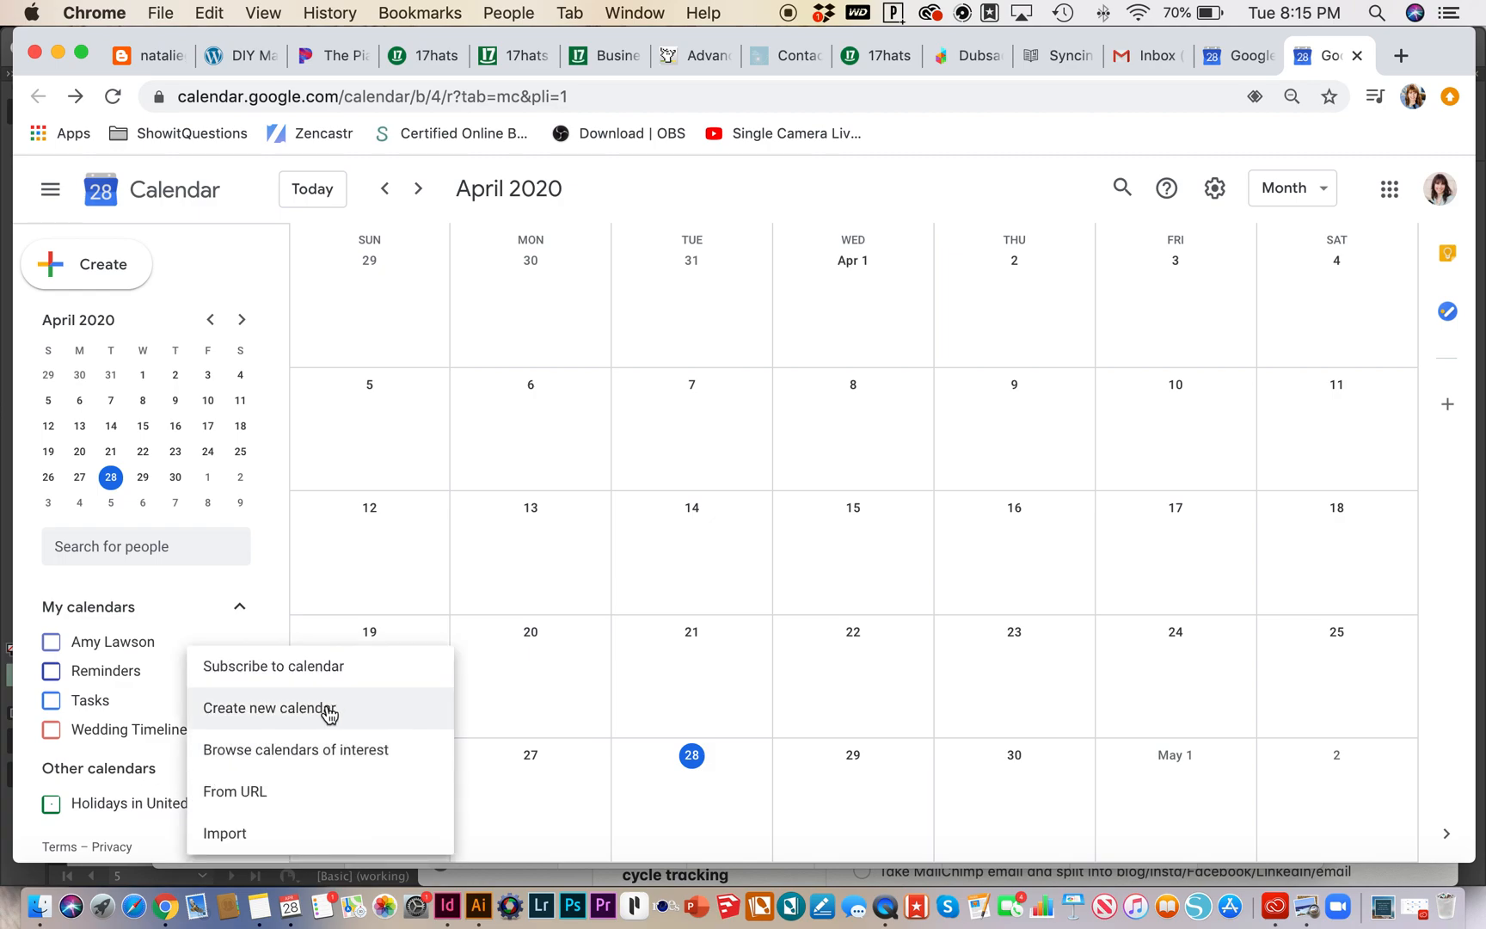
left_click(268, 706)
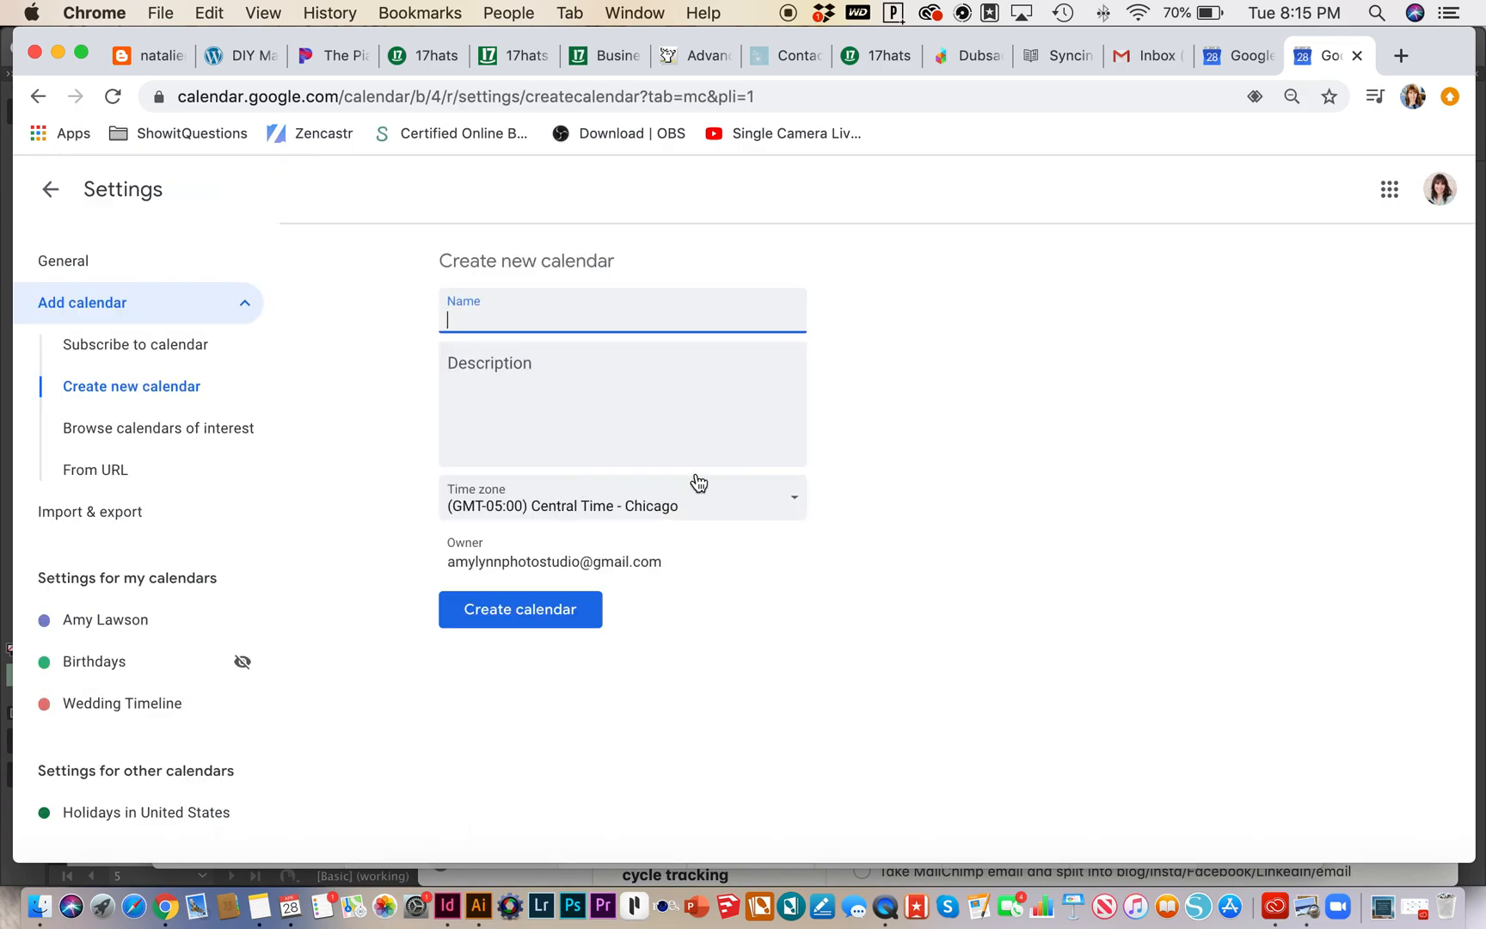
type("T")
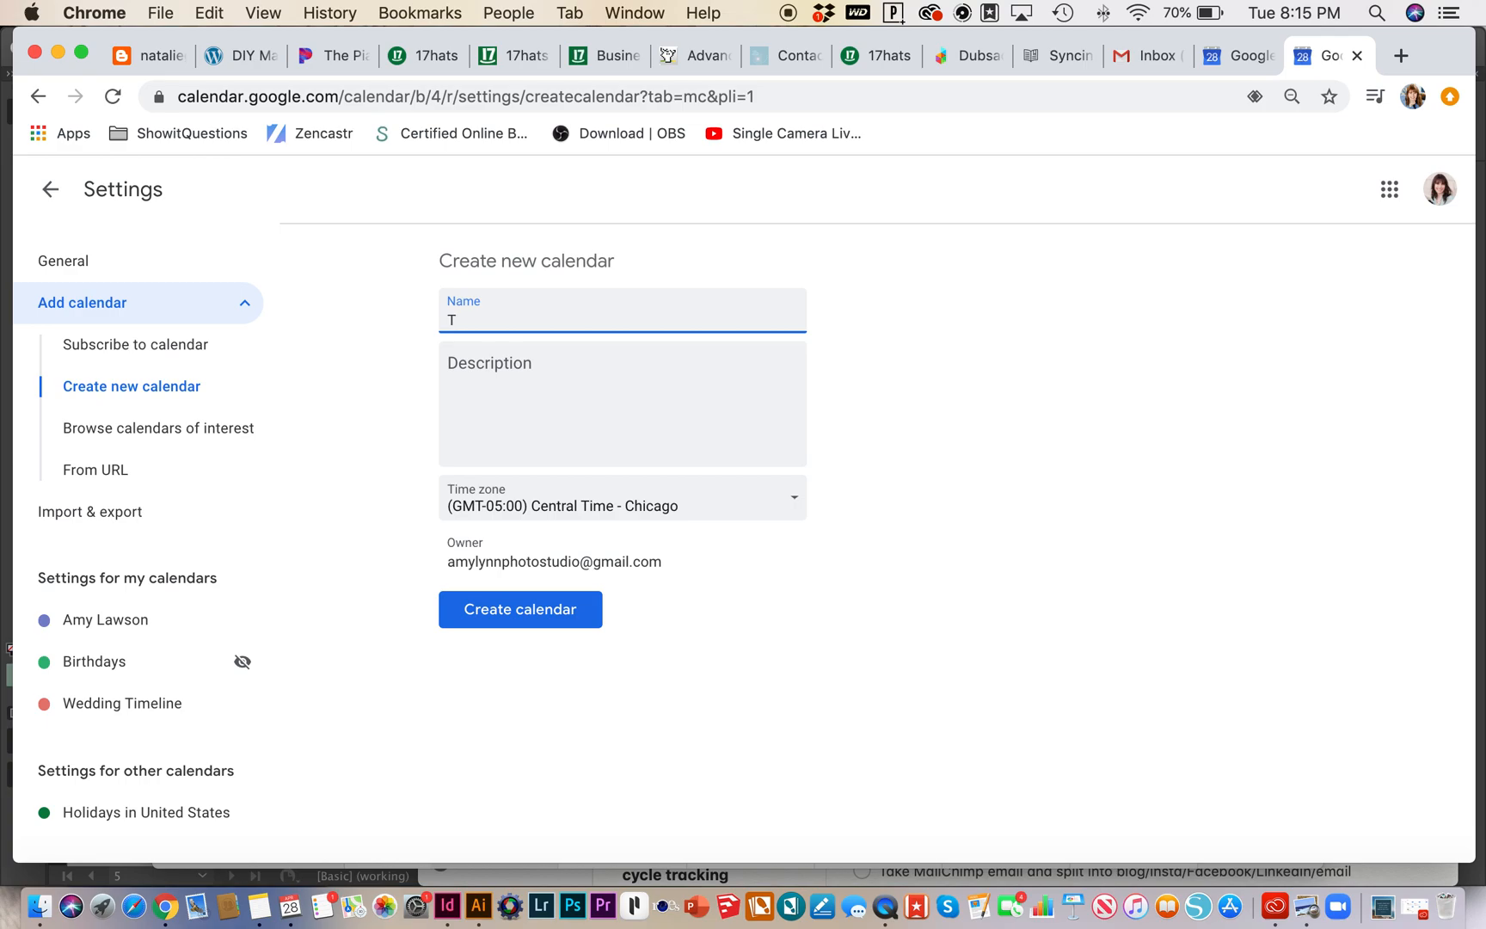
type("EST CALEND")
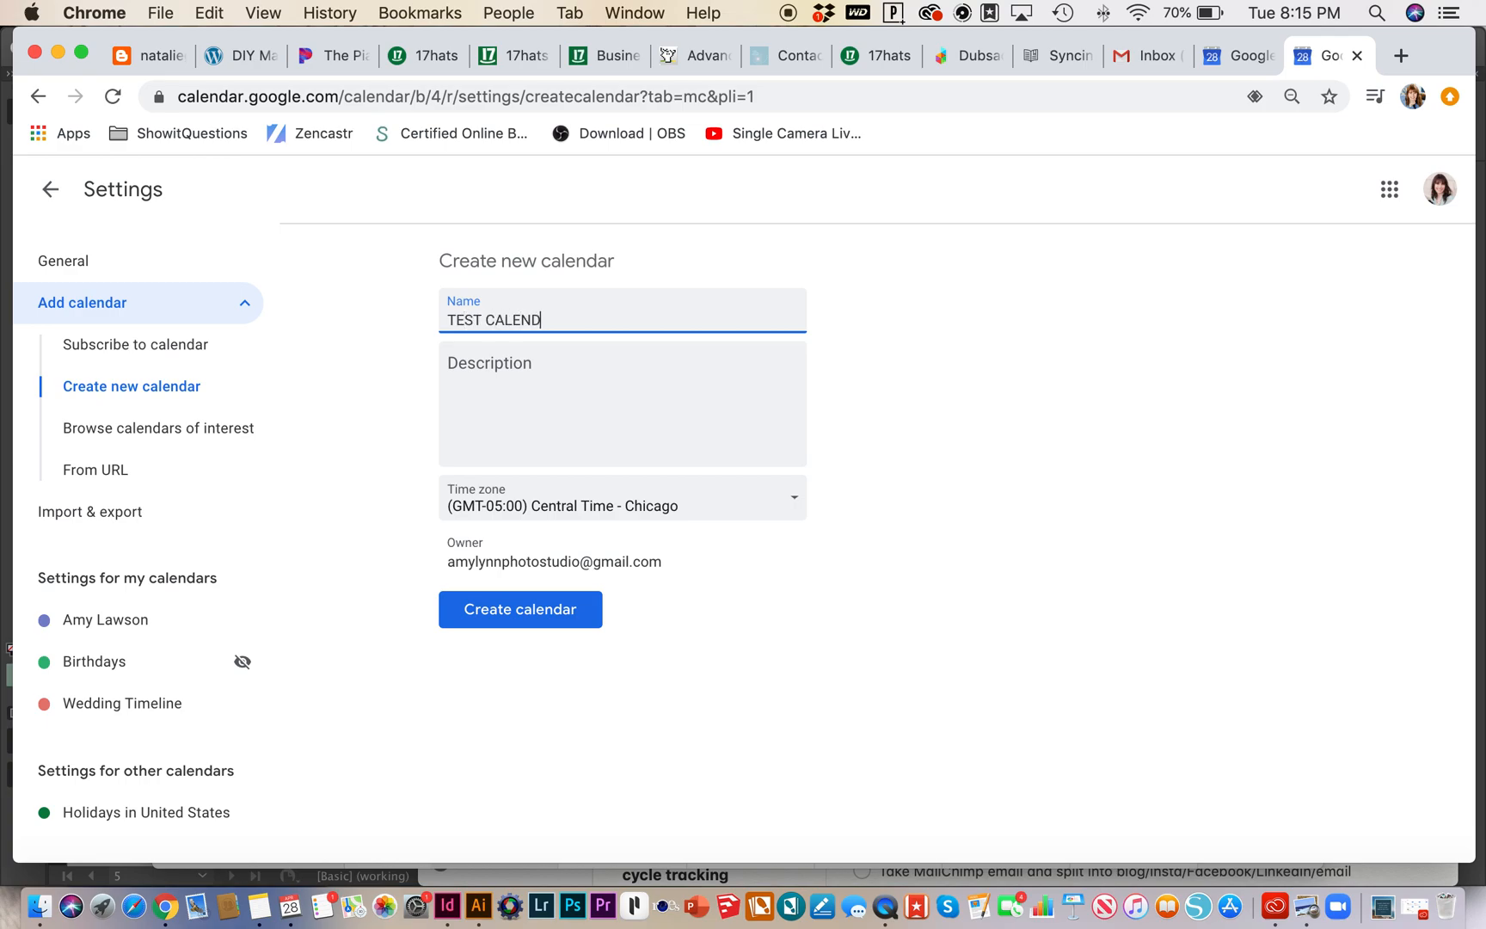
left_click(519, 609)
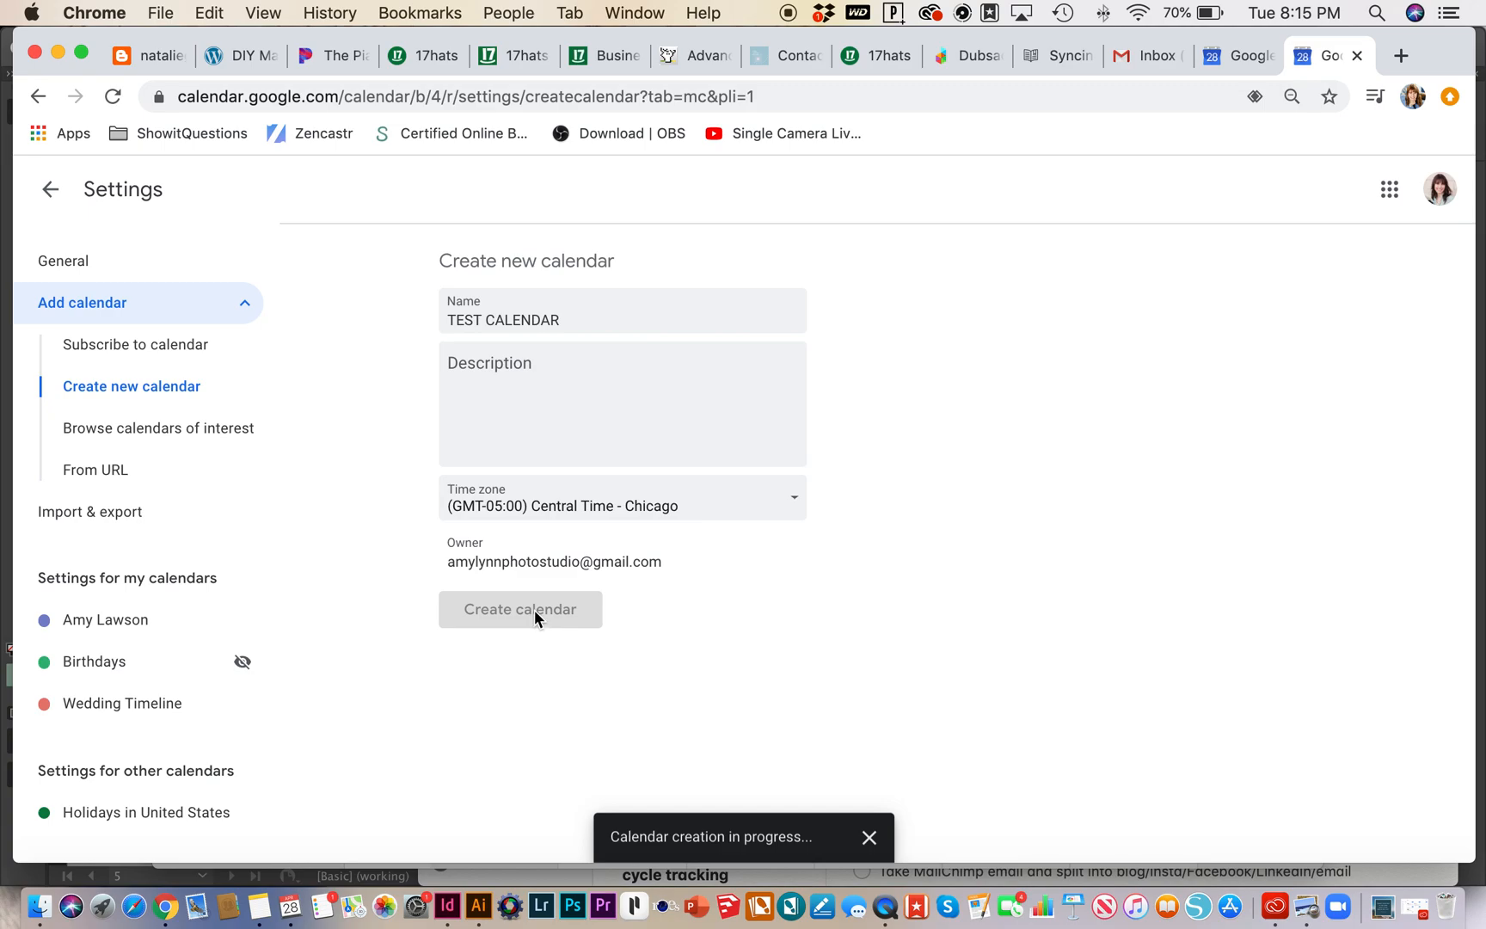
left_click(521, 609)
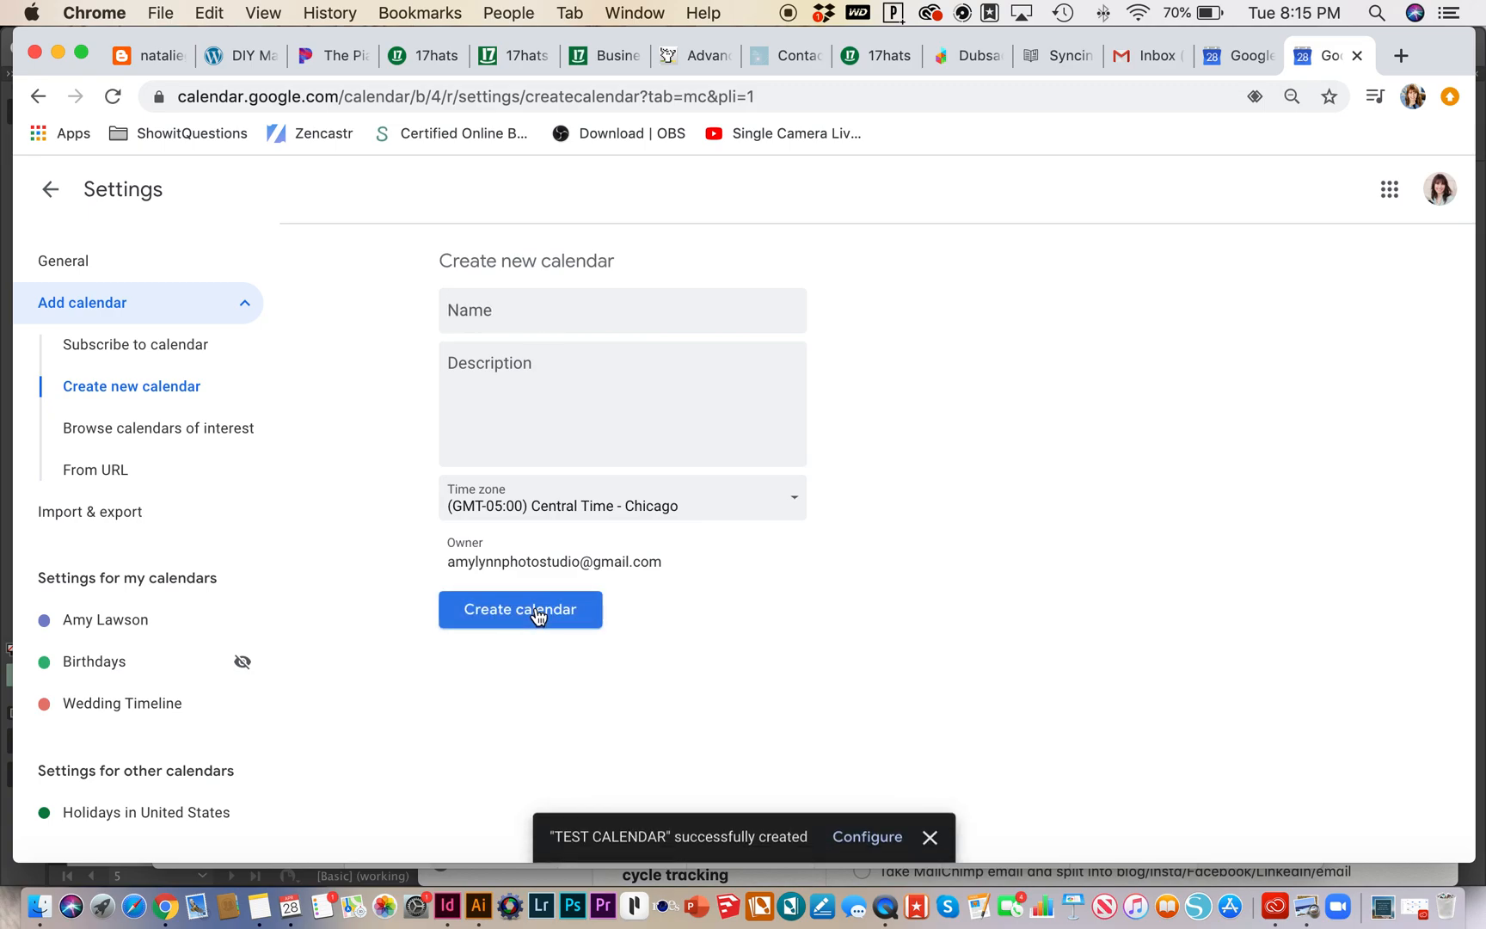
mouse_move(189, 288)
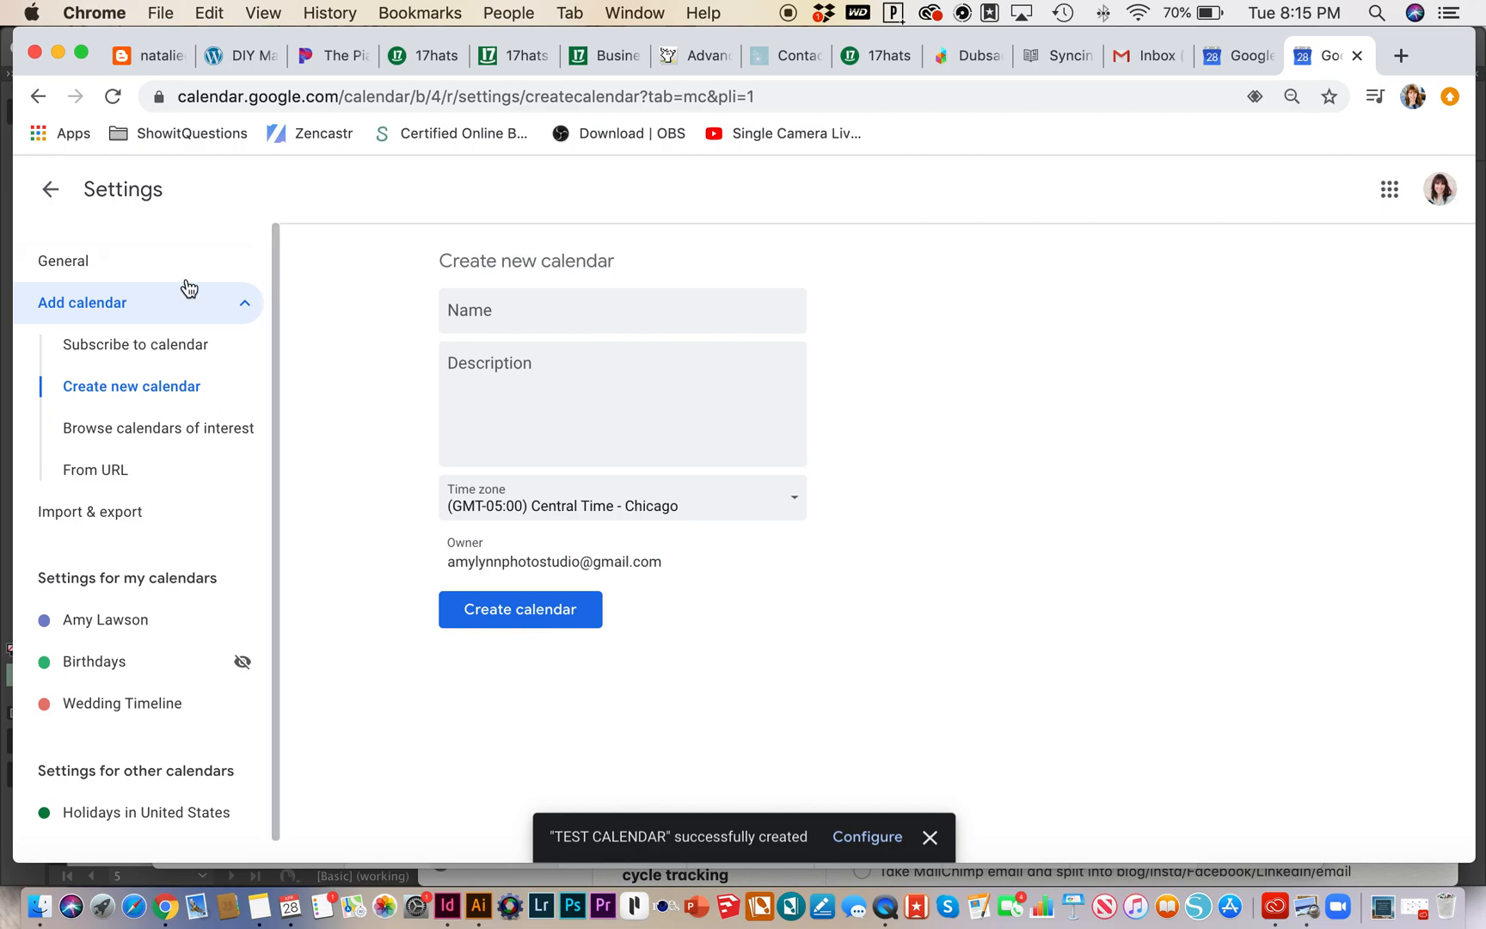
left_click(50, 189)
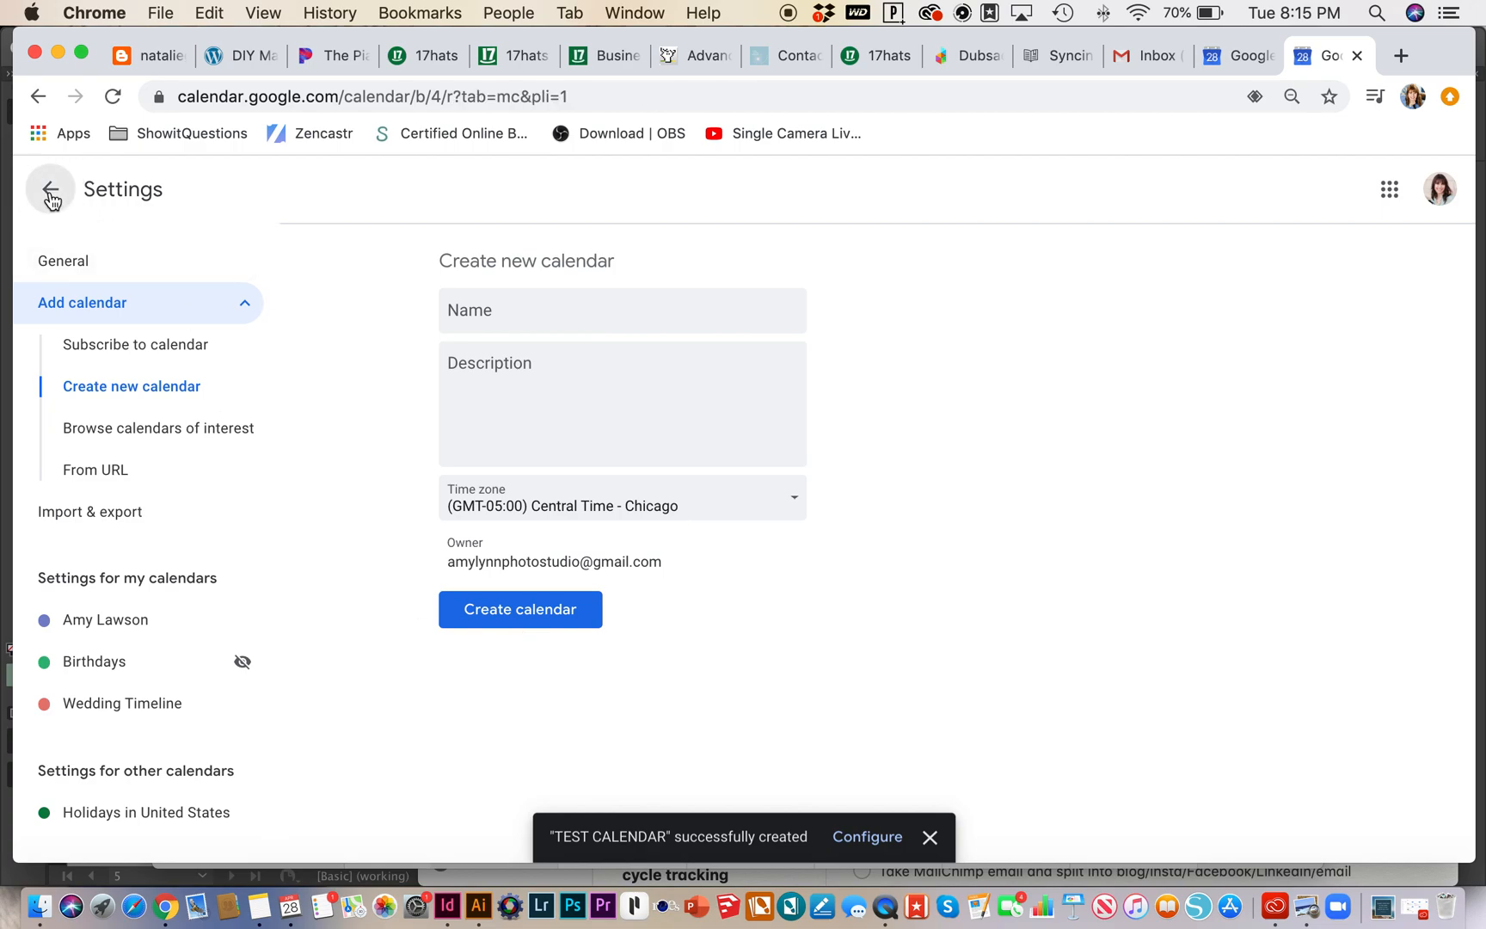
left_click(50, 189)
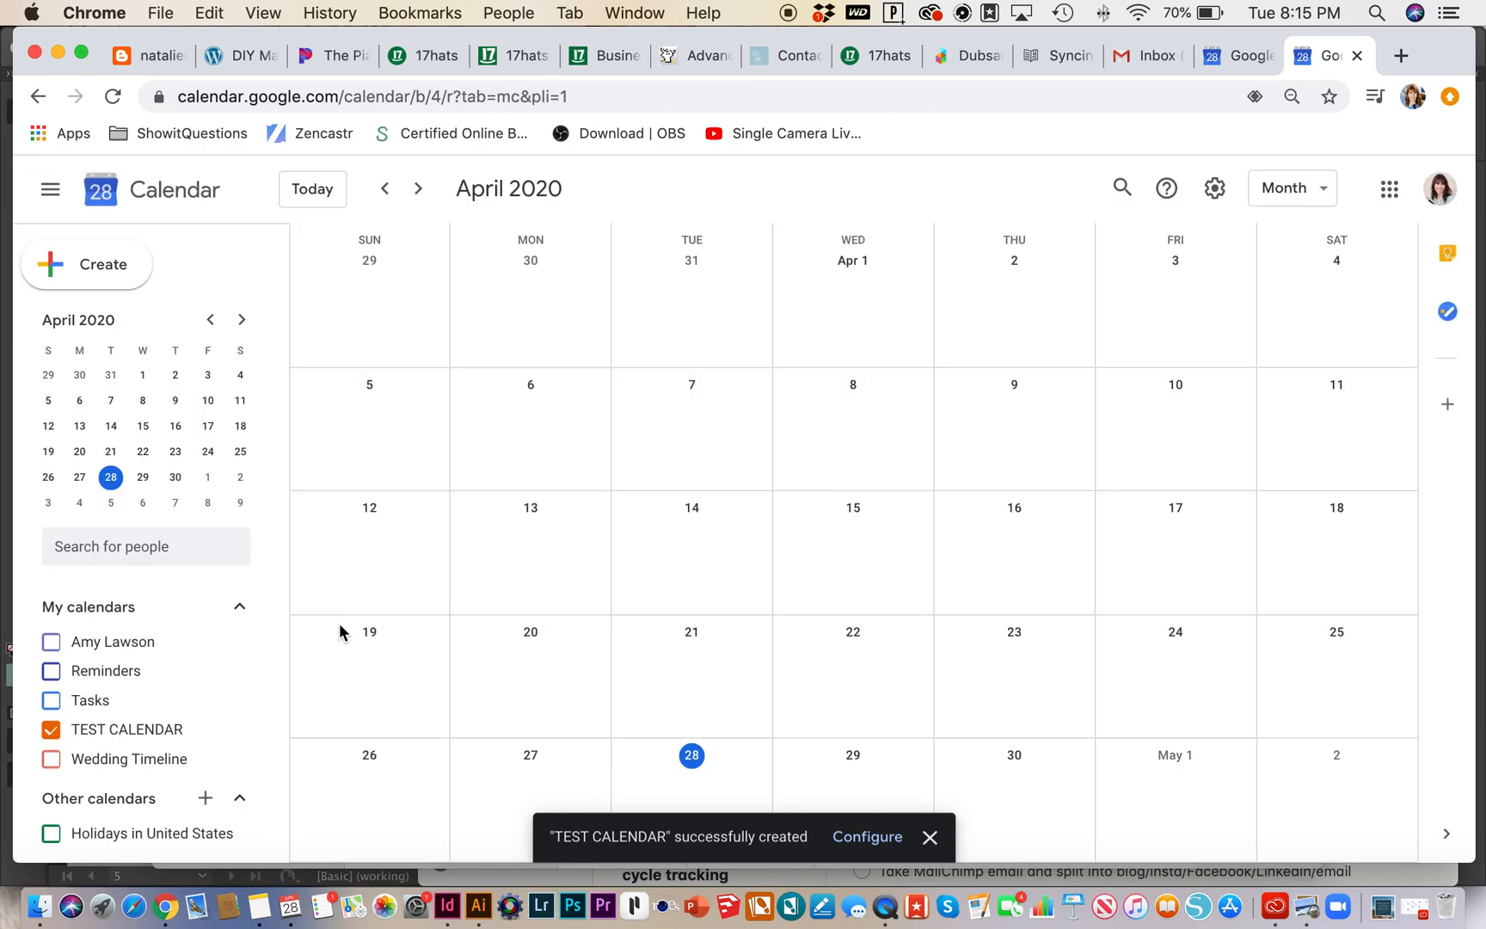
Switch to the macOS Calendar app and select TEST CALENDAR in the sidebar, ready to export
left_click(930, 836)
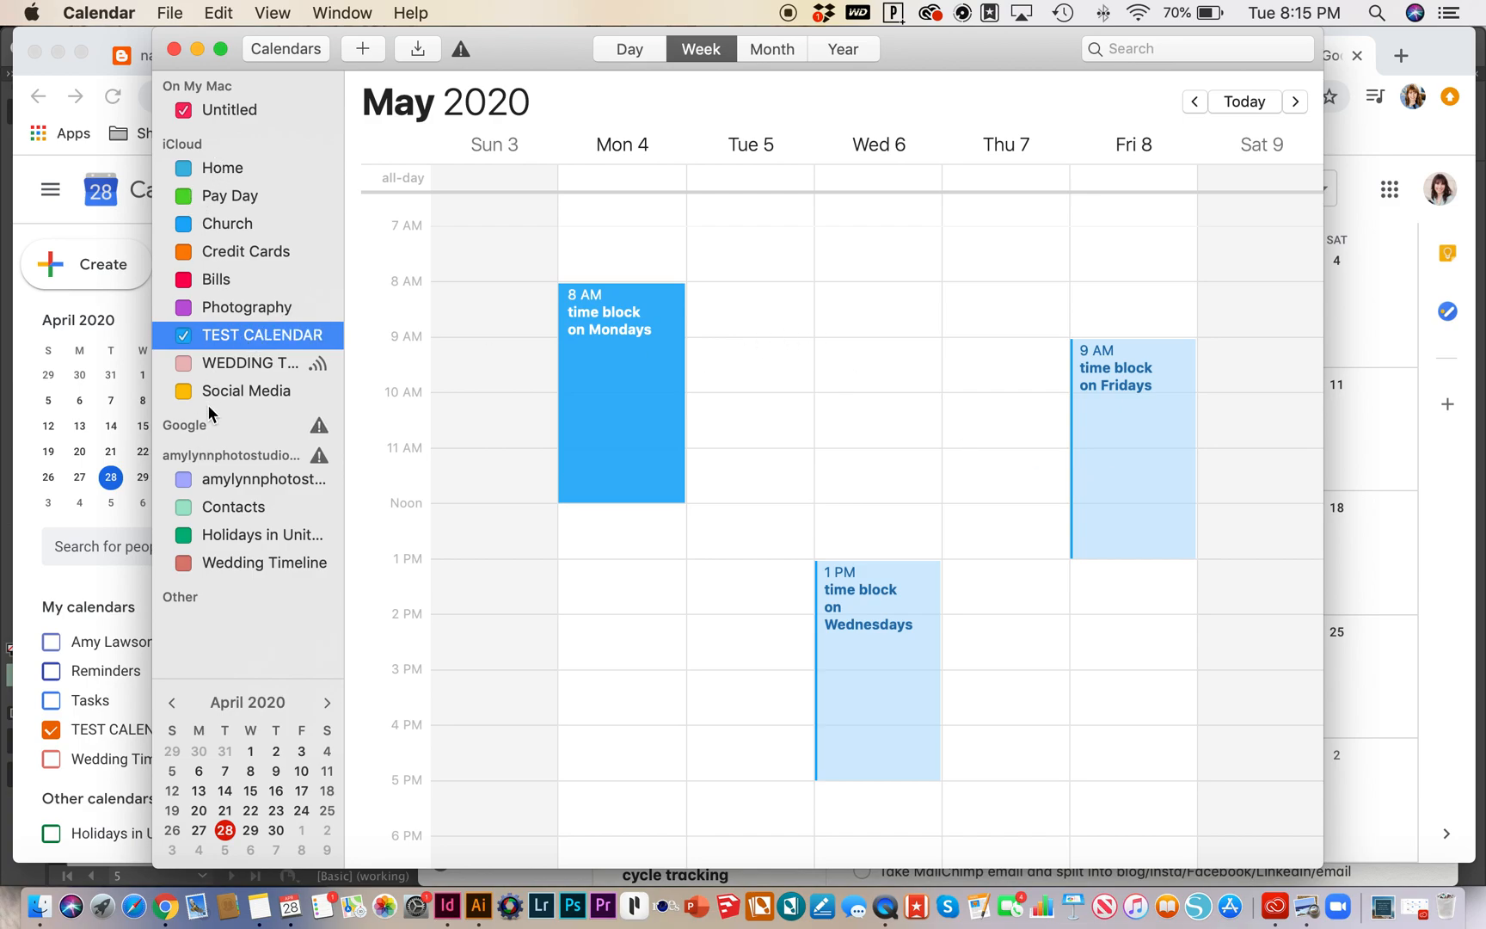
left_click(182, 108)
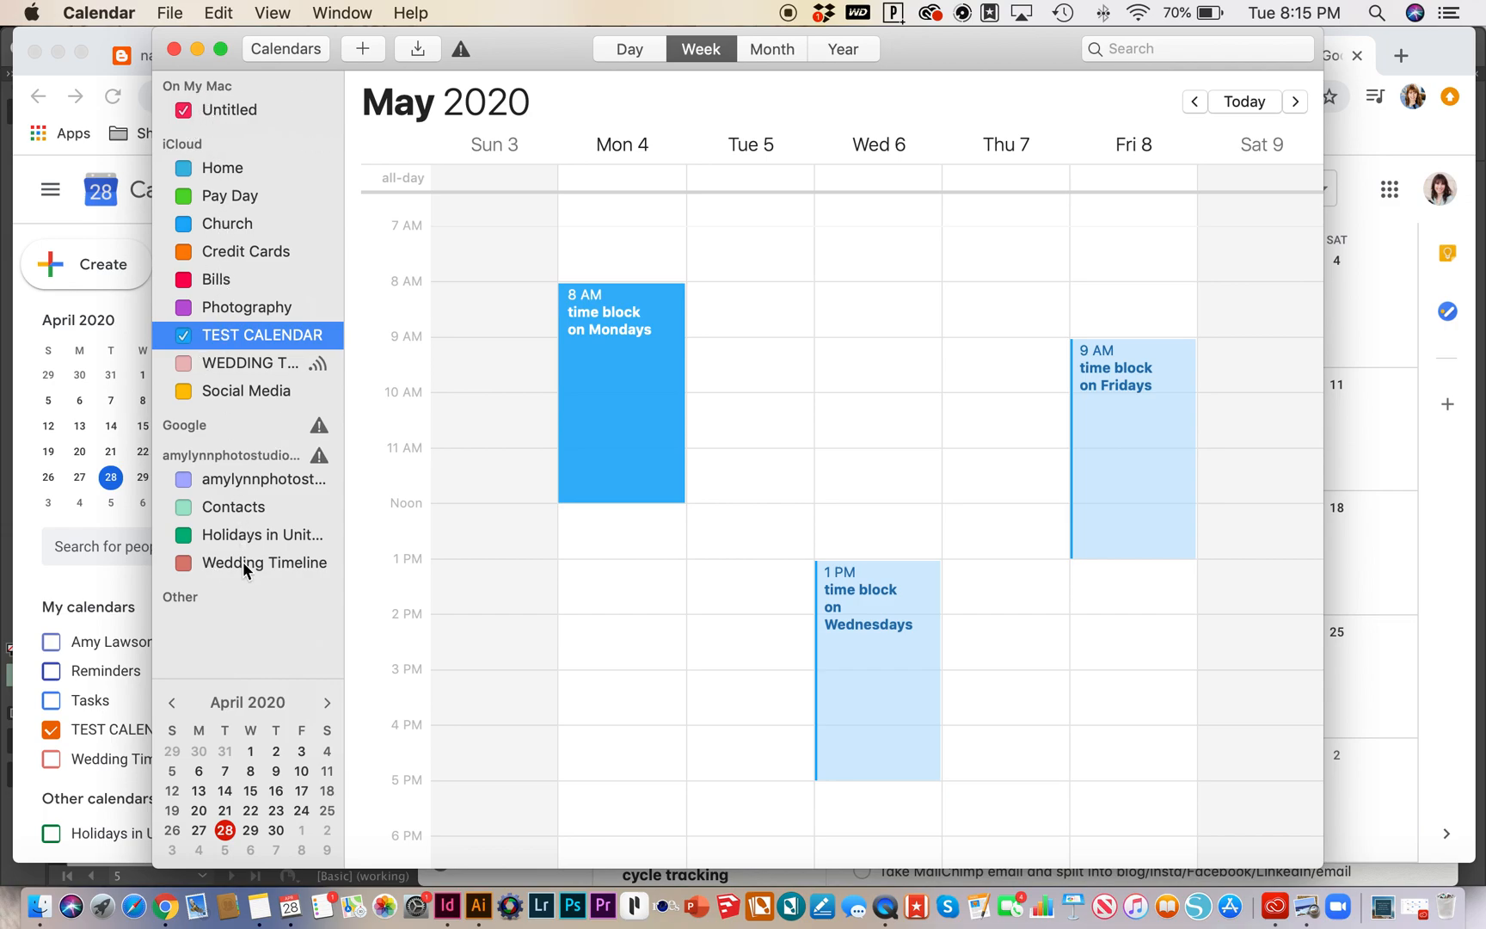
mouse_move(244, 335)
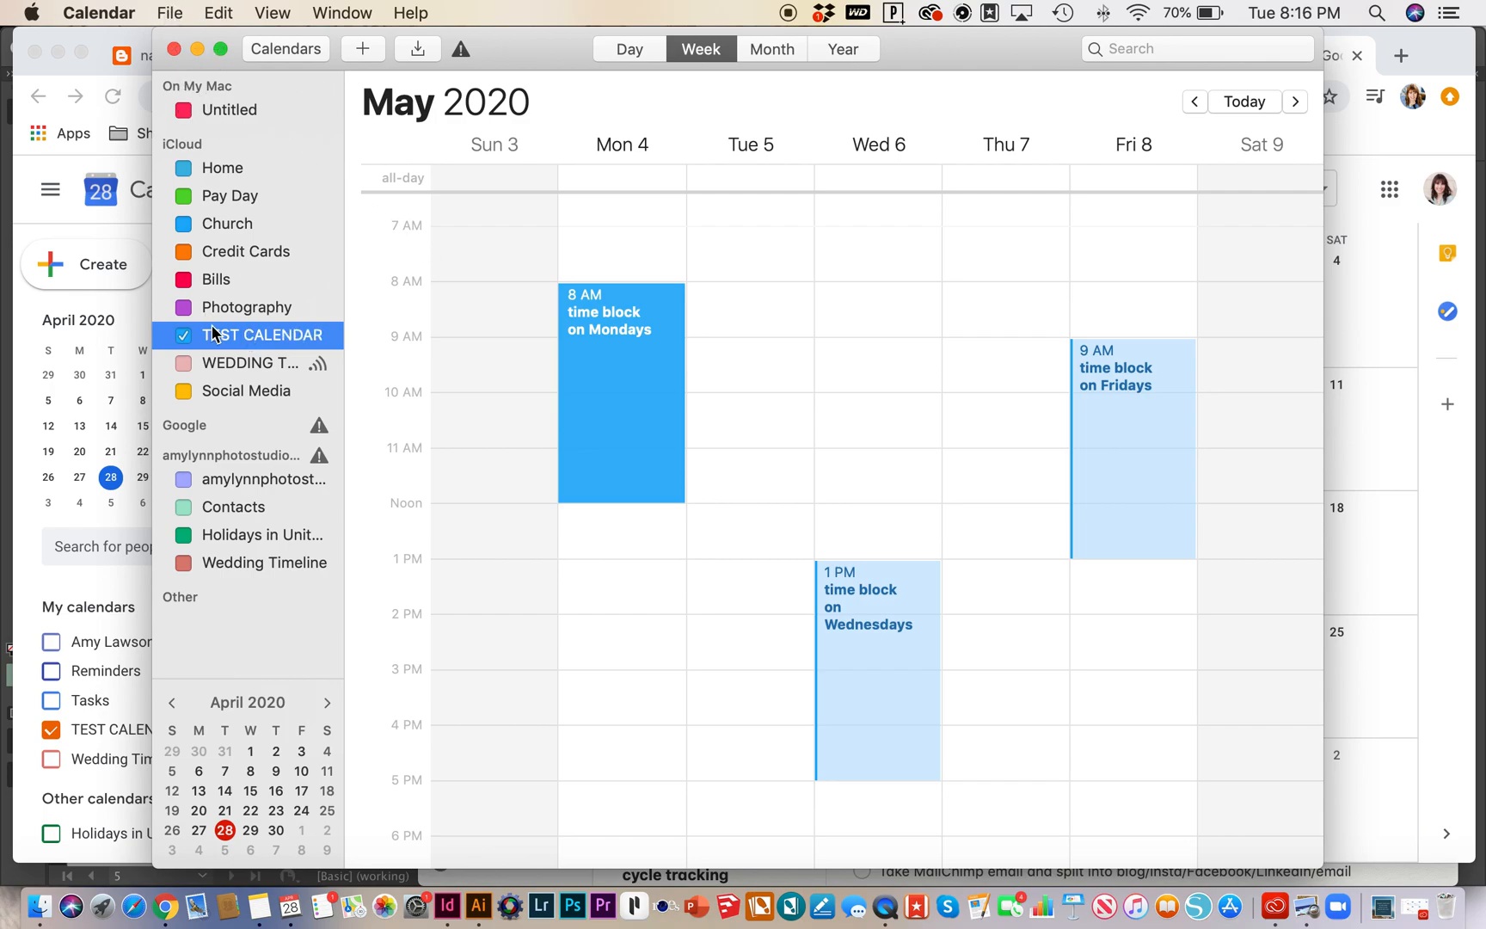
double_click(266, 336)
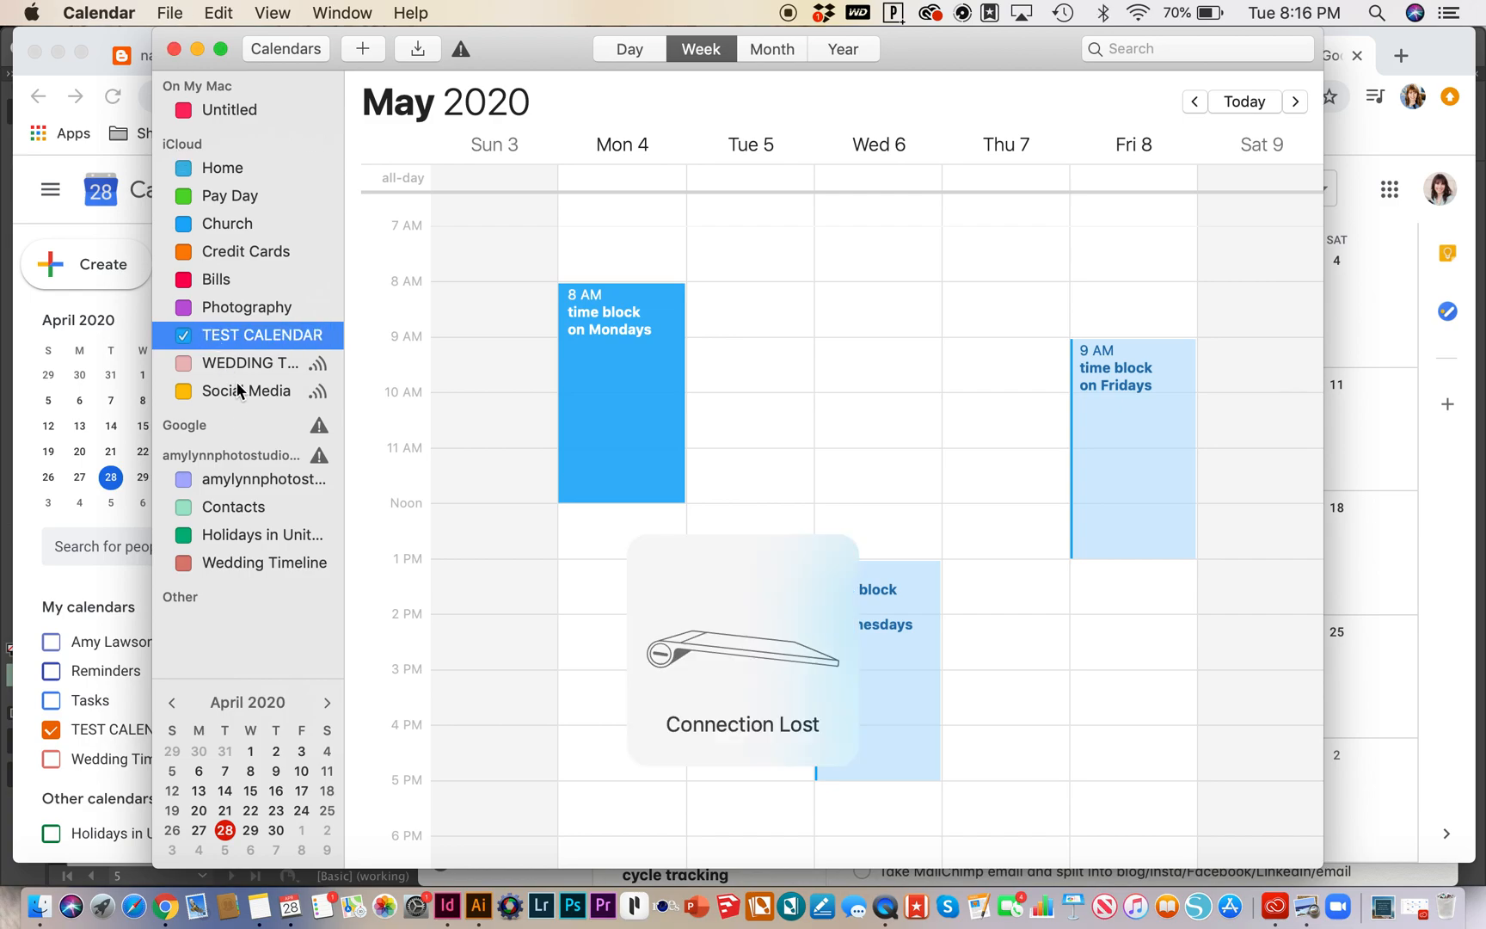
left_click(171, 12)
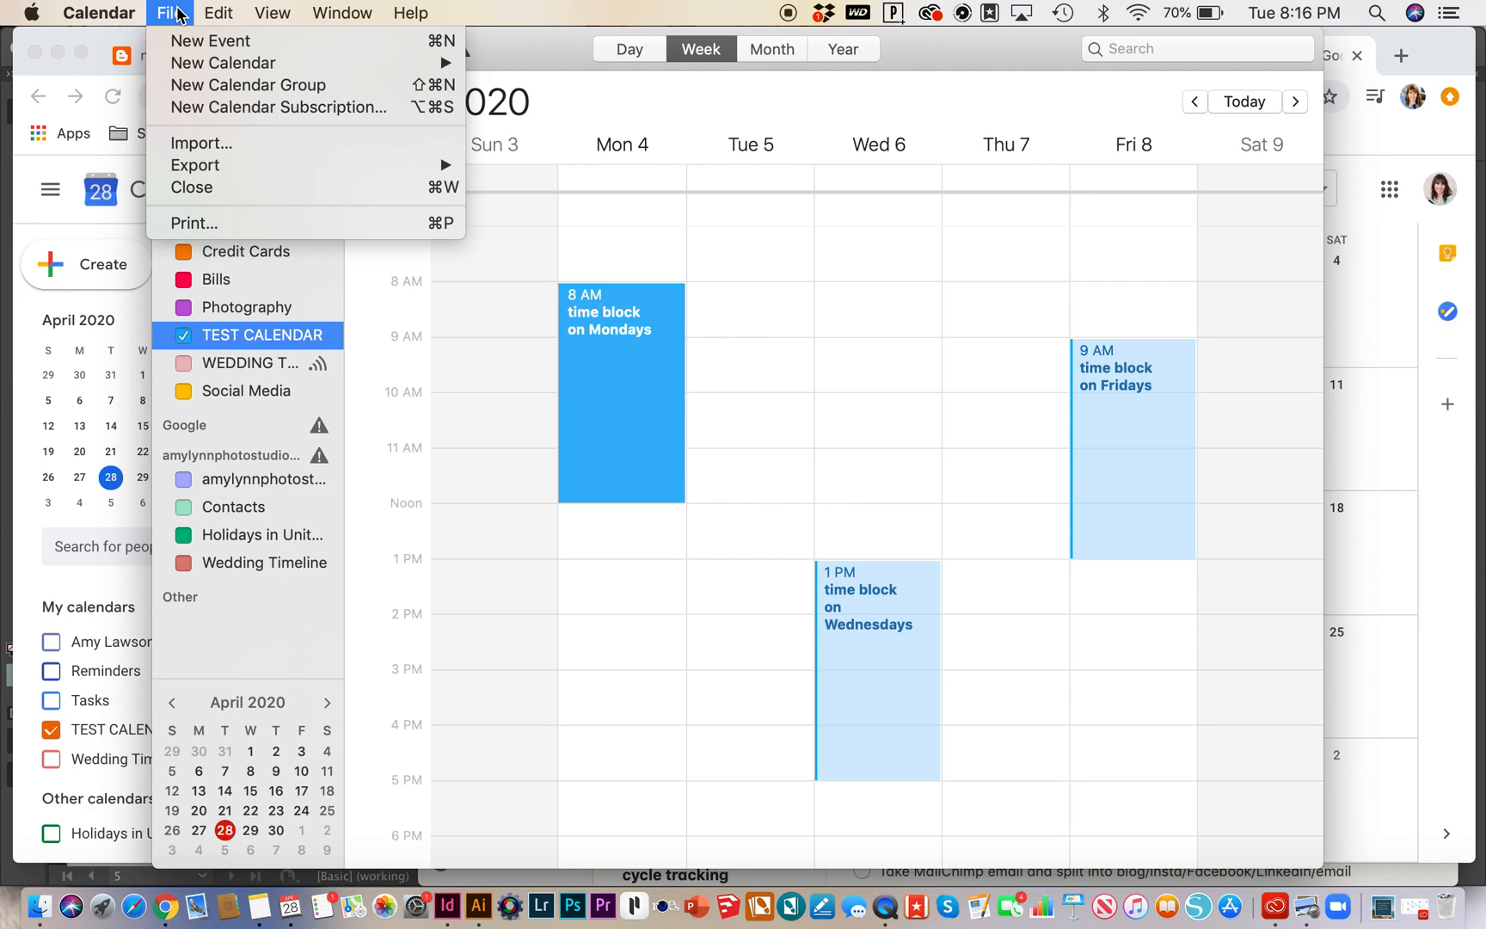
mouse_move(196, 165)
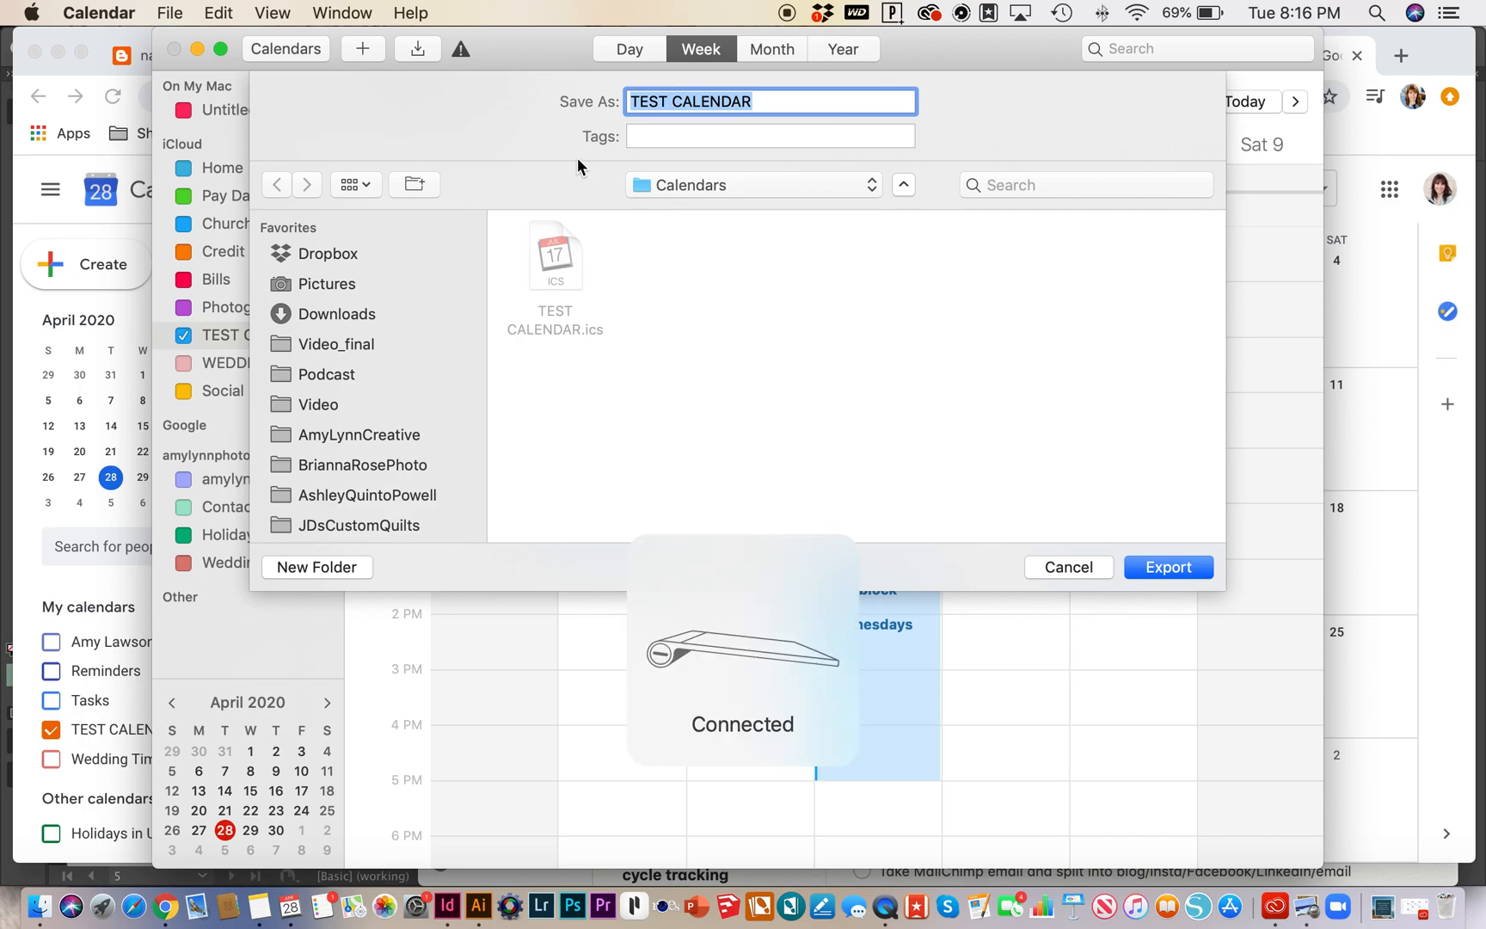
mouse_move(832, 215)
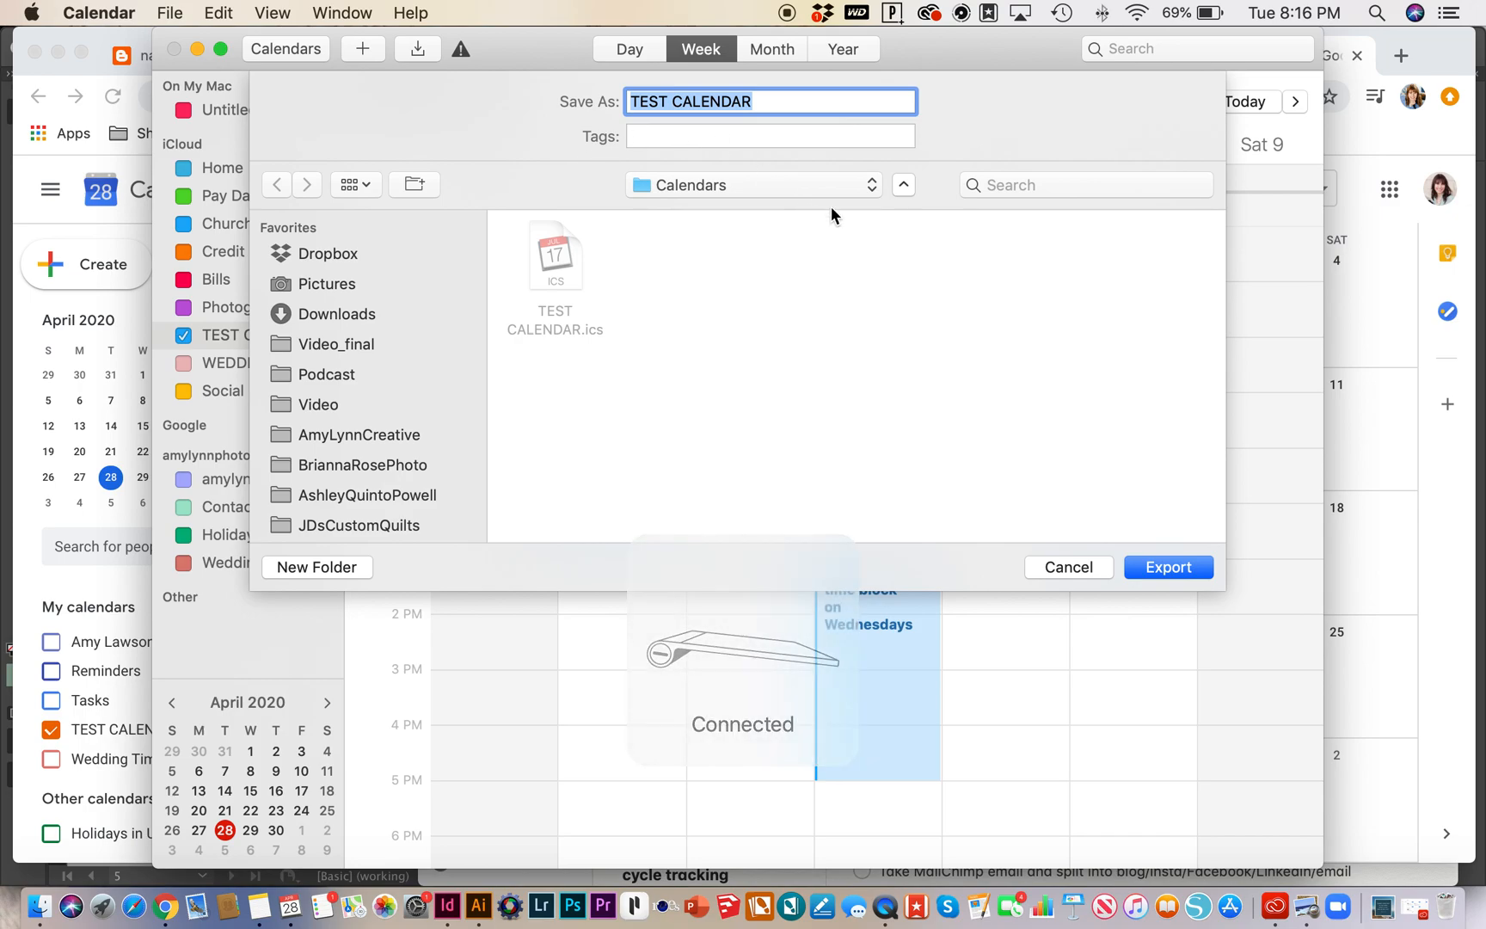
Export TEST CALENDAR as TEST CALENDAR.ics, replacing the existing file in the Calendars folder
left_click(1168, 568)
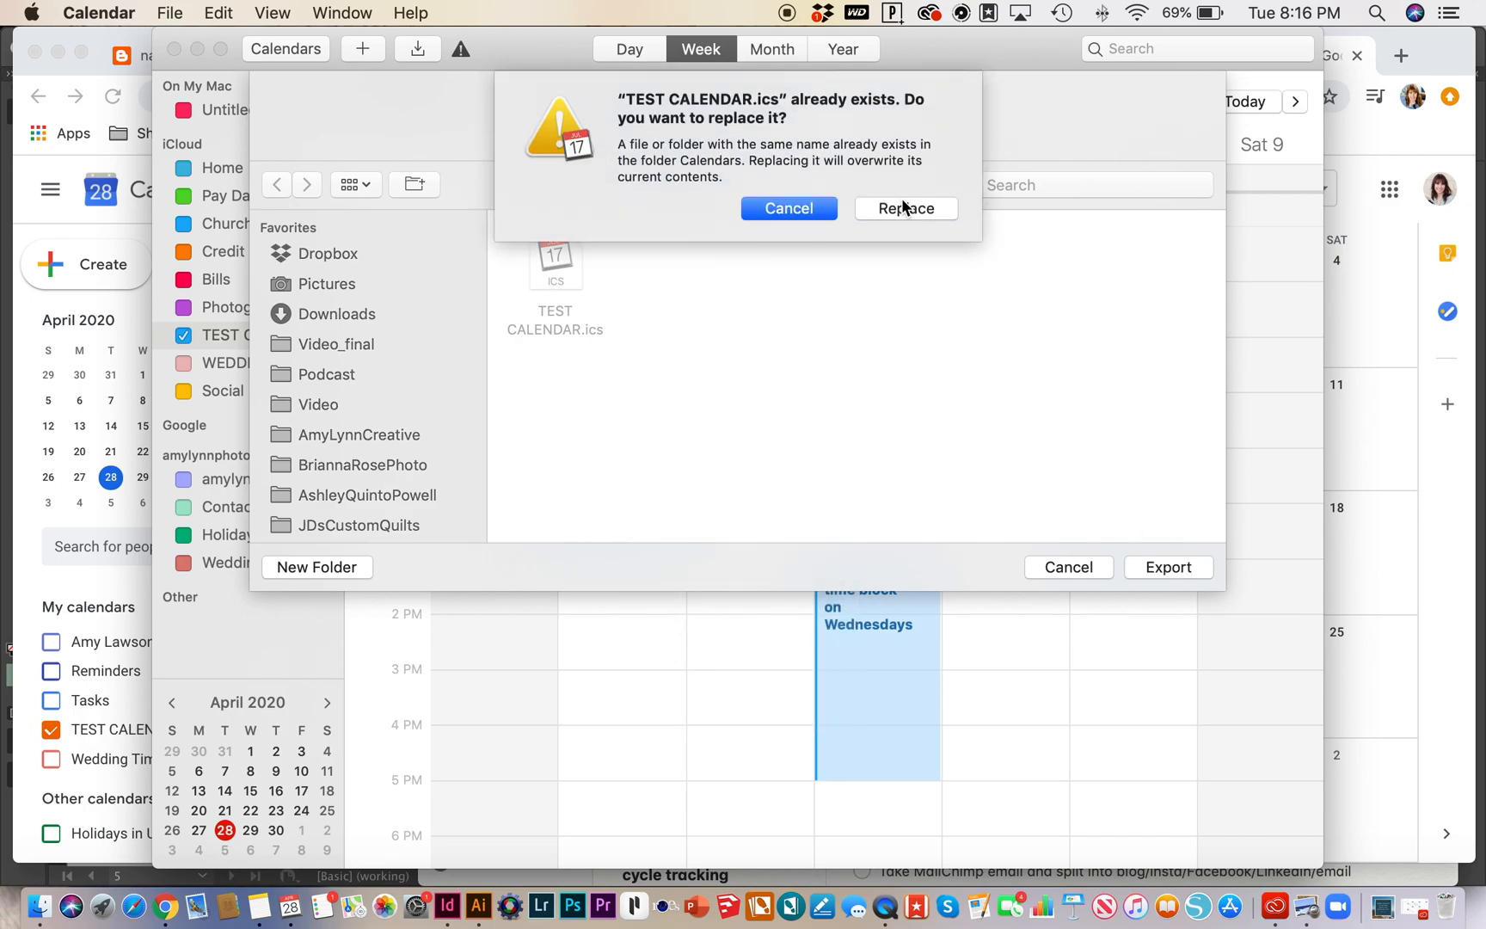
left_click(904, 208)
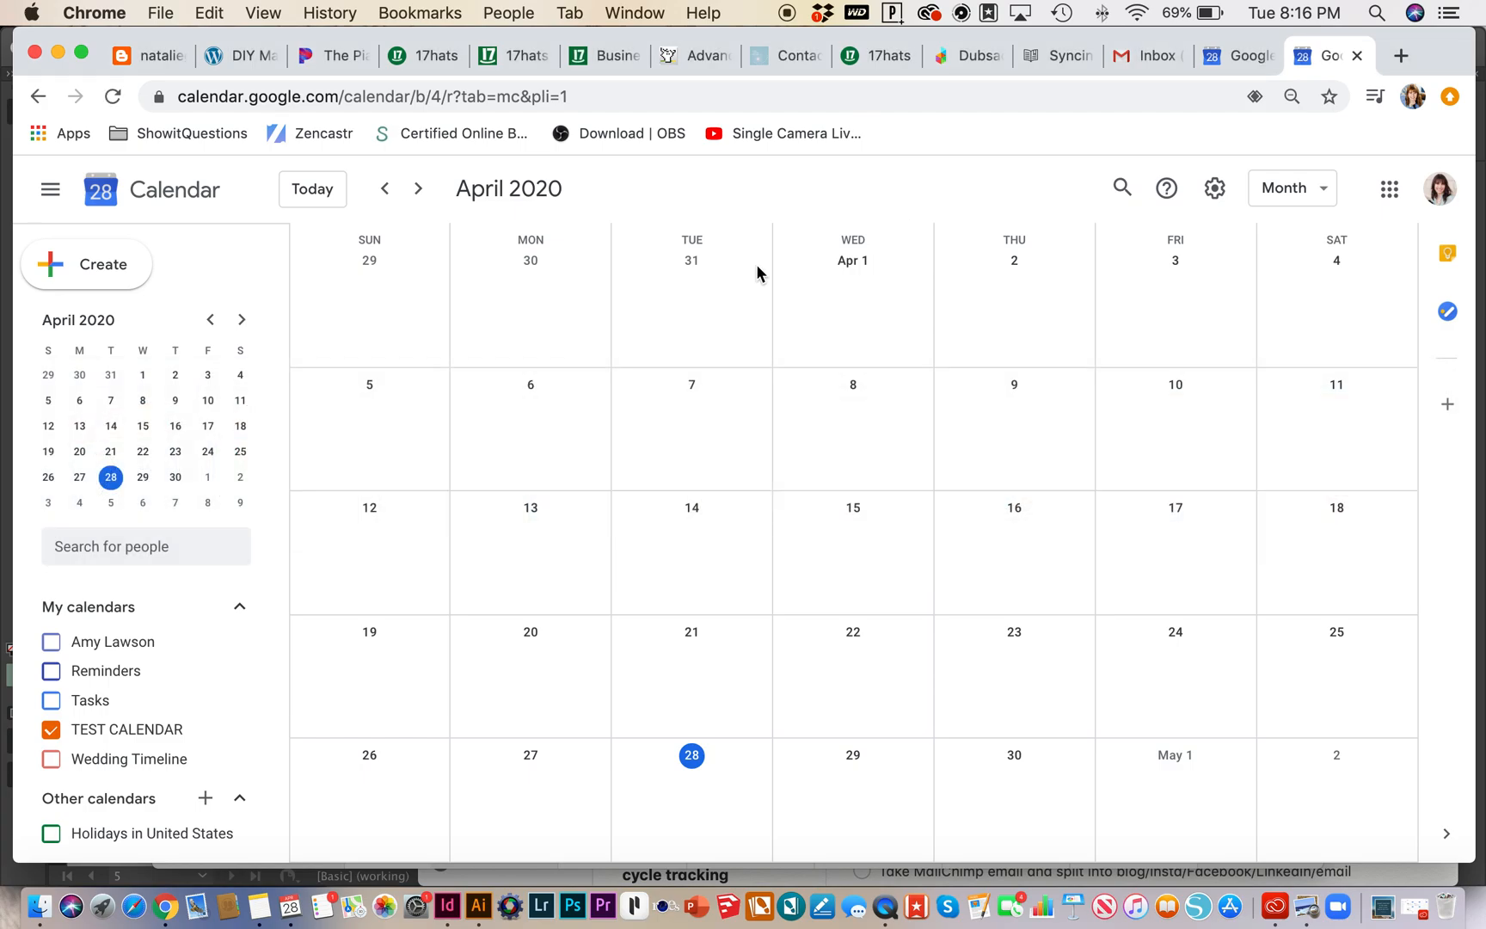
mouse_move(205, 796)
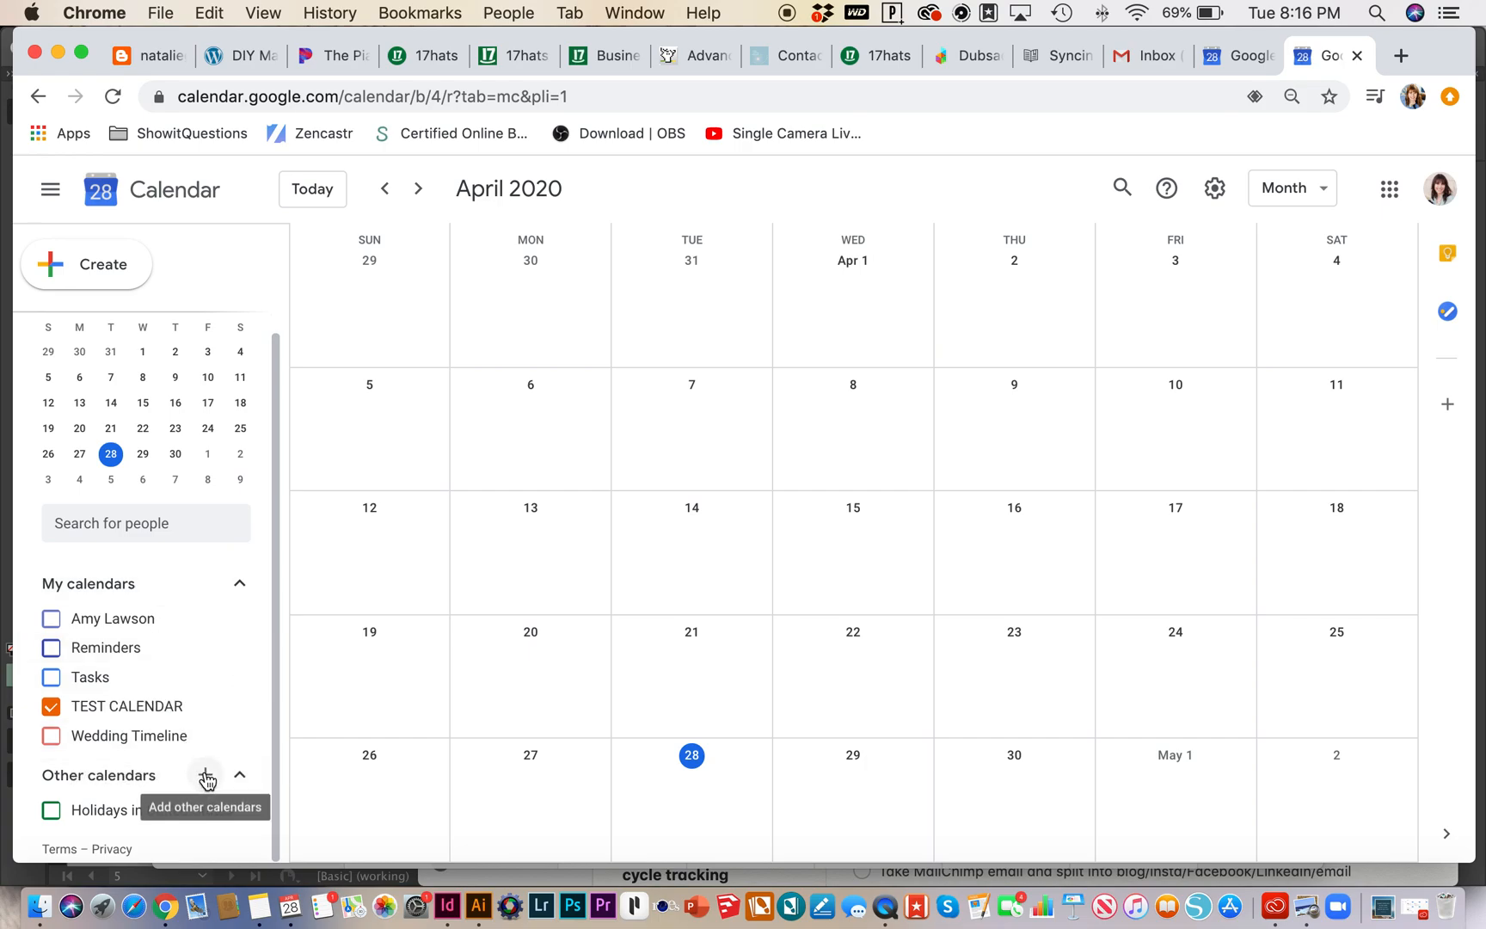
Start an import in Google Calendar and load TEST CALENDAR.ics from the computer
left_click(207, 776)
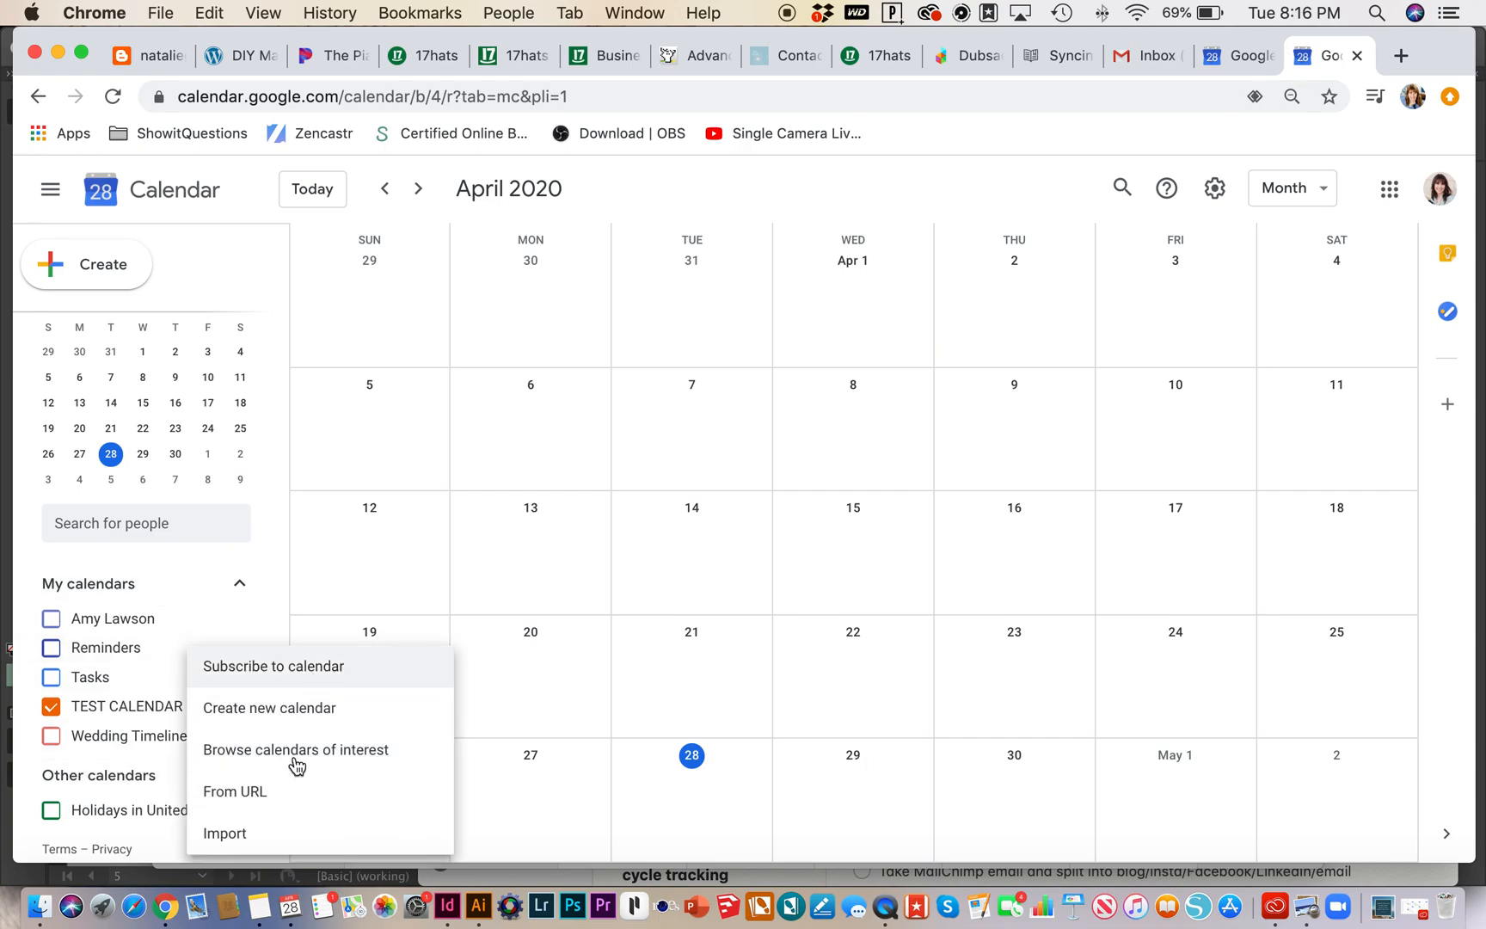
left_click(226, 832)
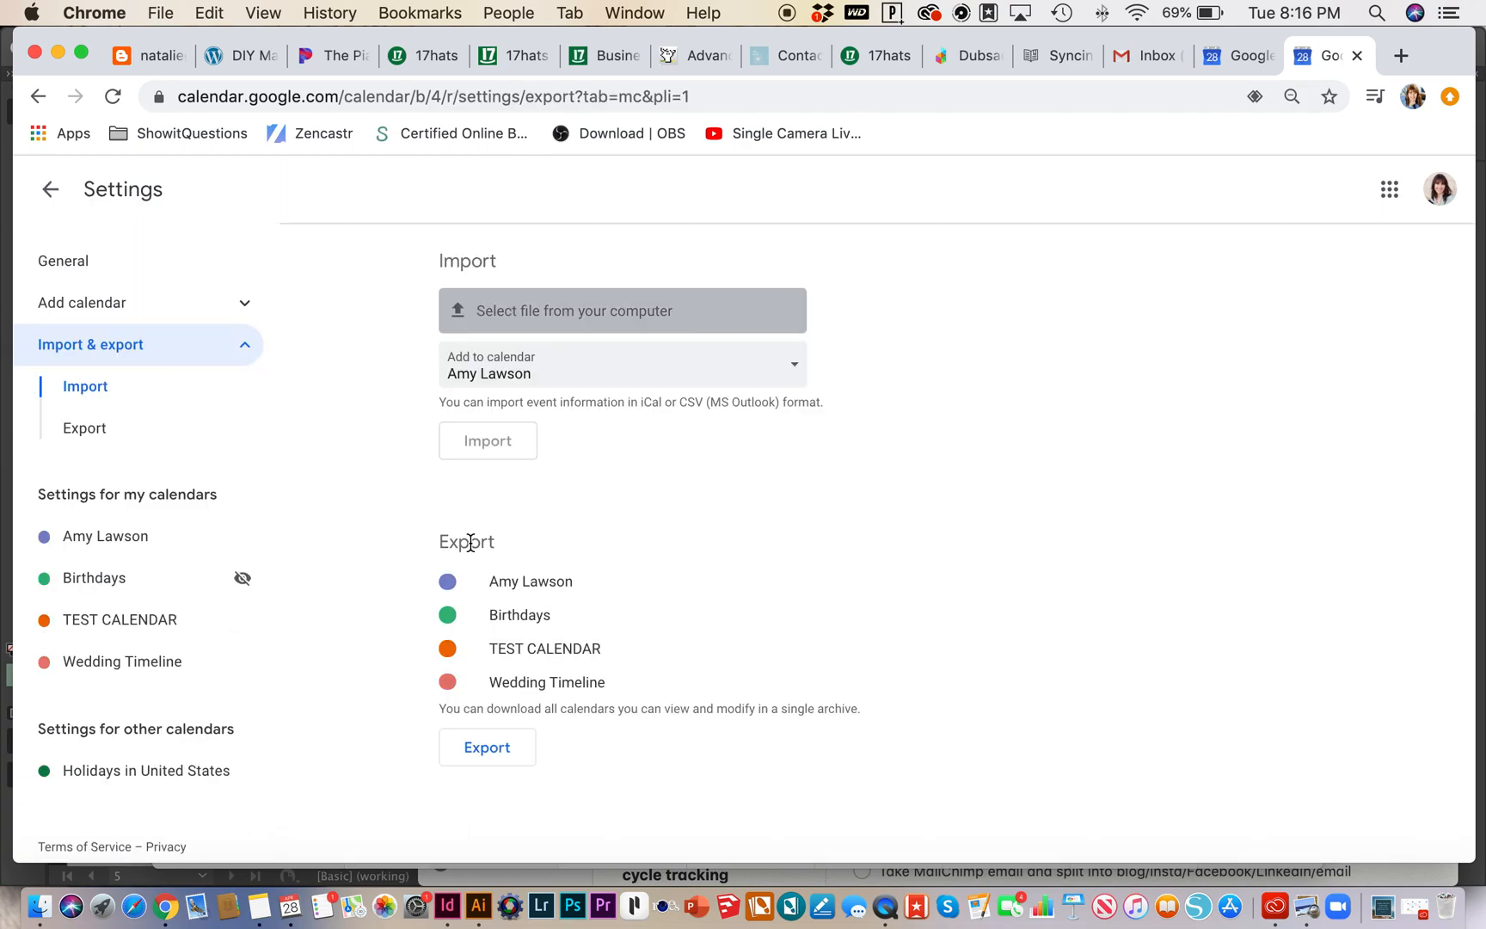
left_click(622, 309)
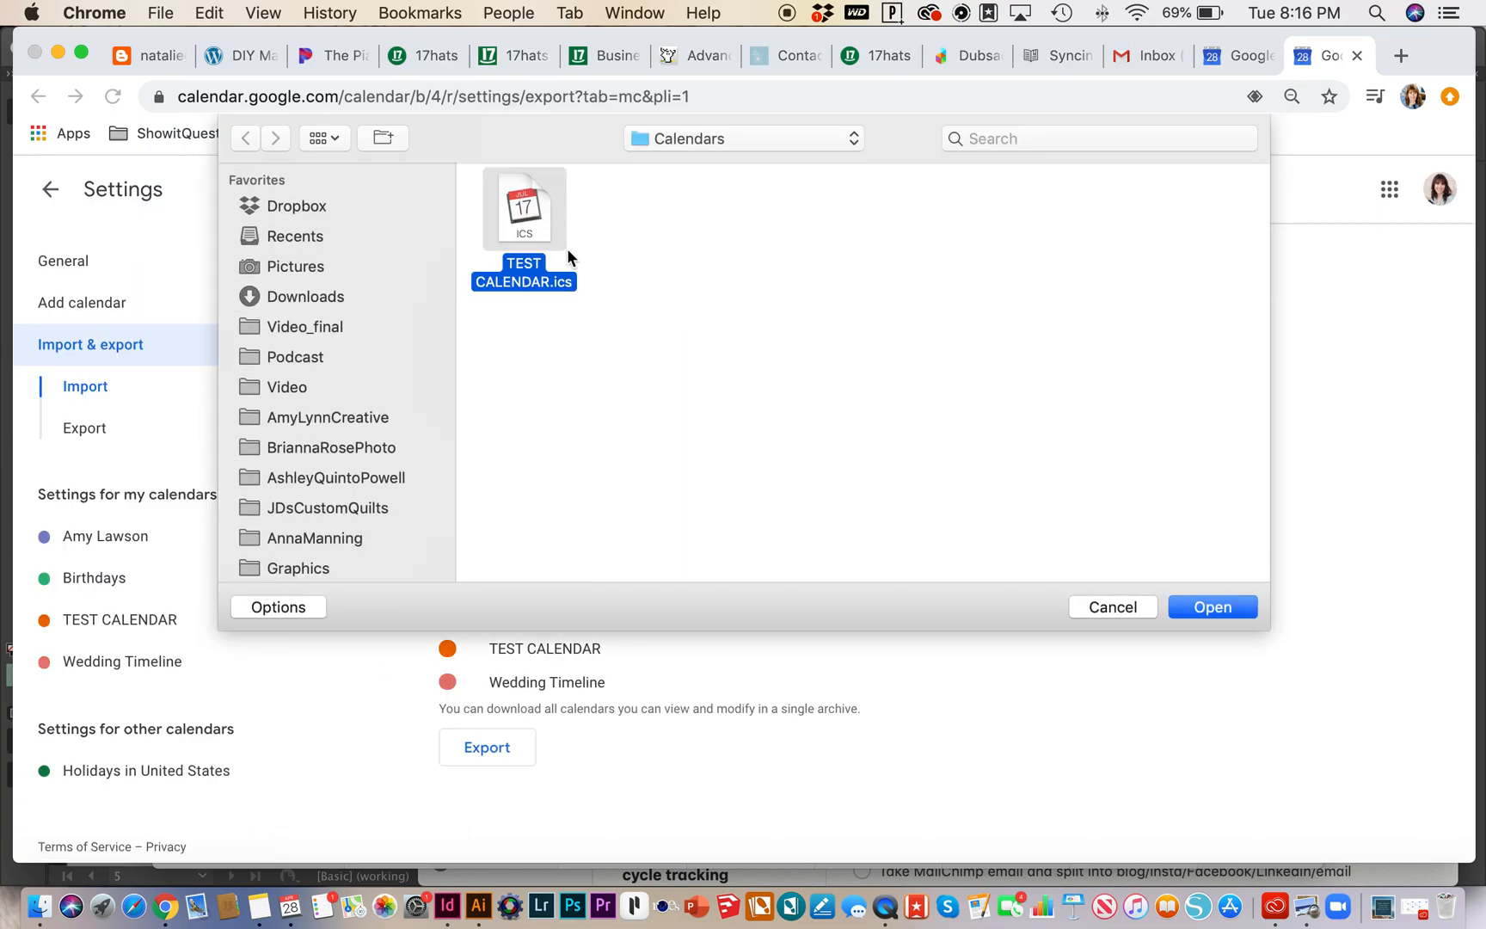
left_click(1210, 608)
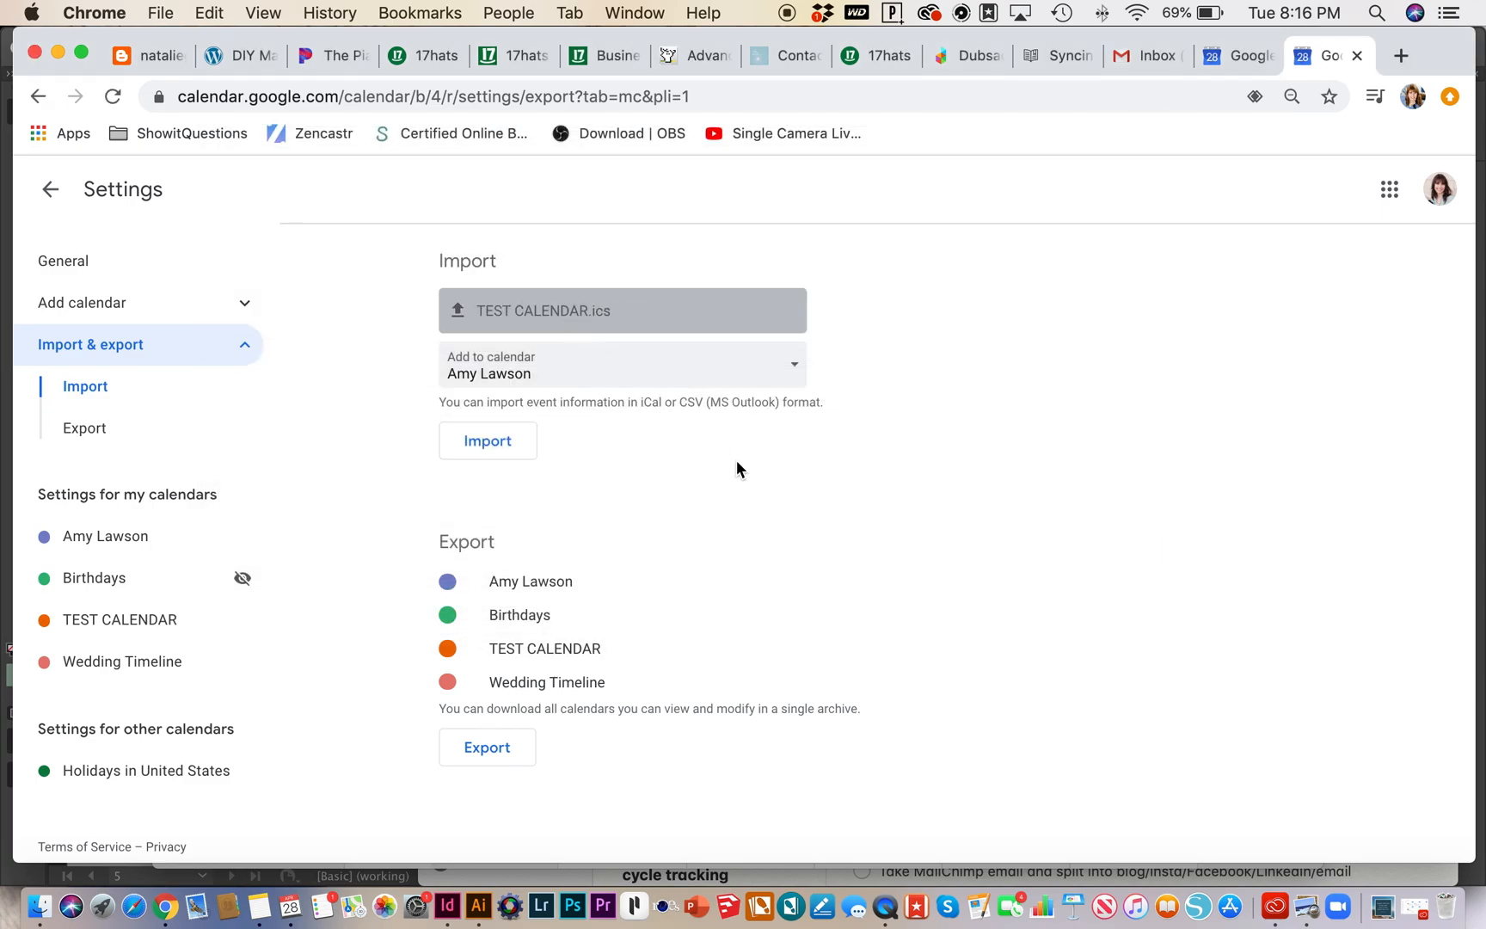
Set Add to calendar to TEST CALENDAR and import all 24 events
left_click(621, 365)
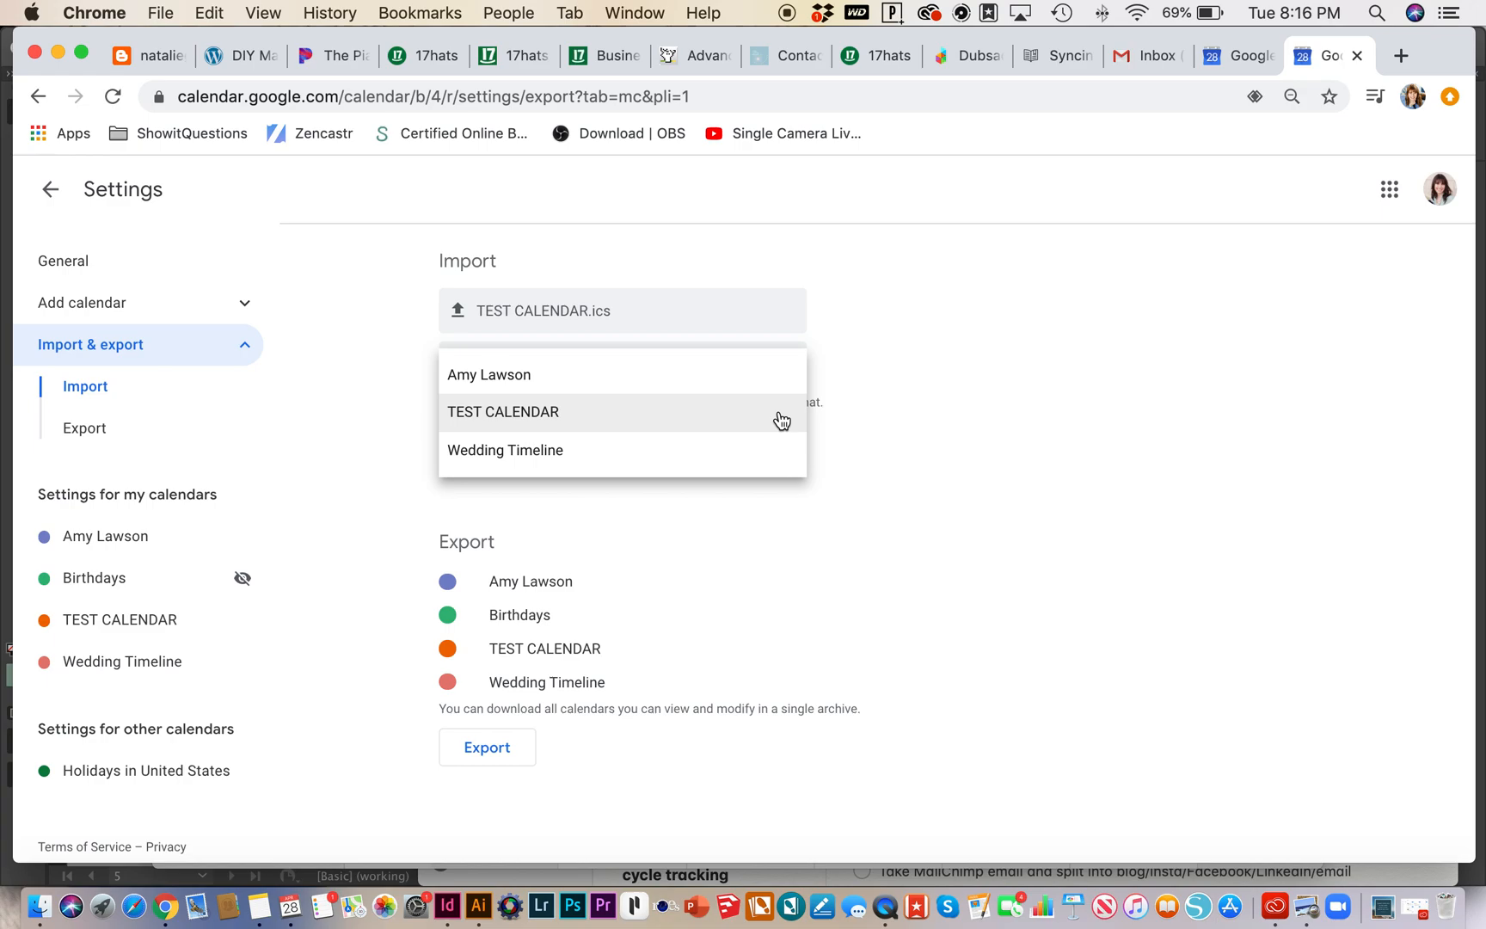
mouse_move(689, 432)
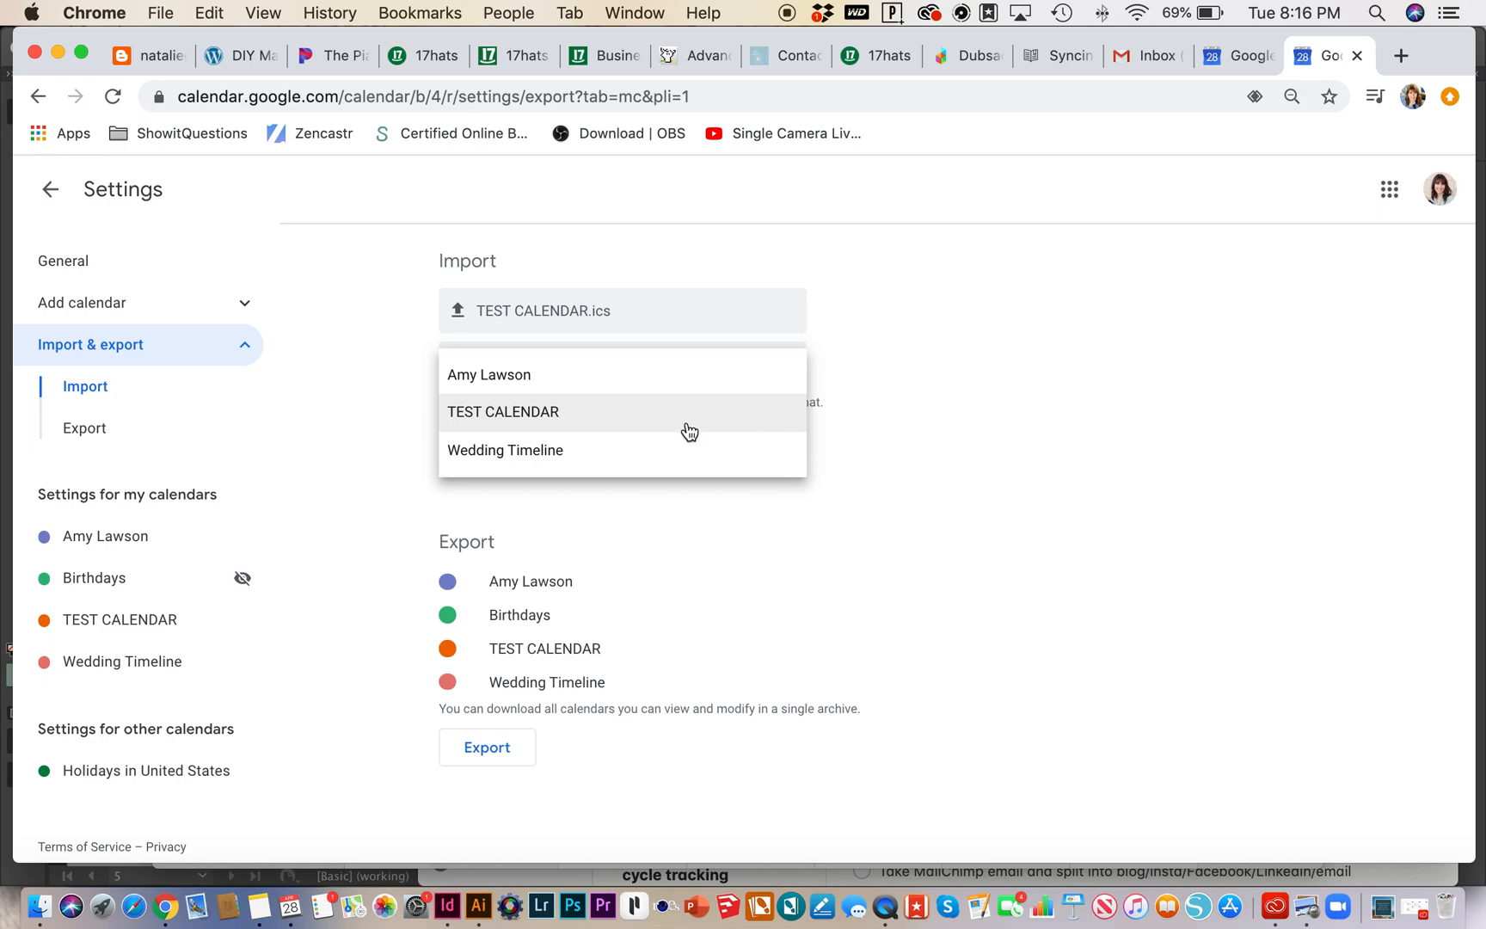
mouse_move(664, 431)
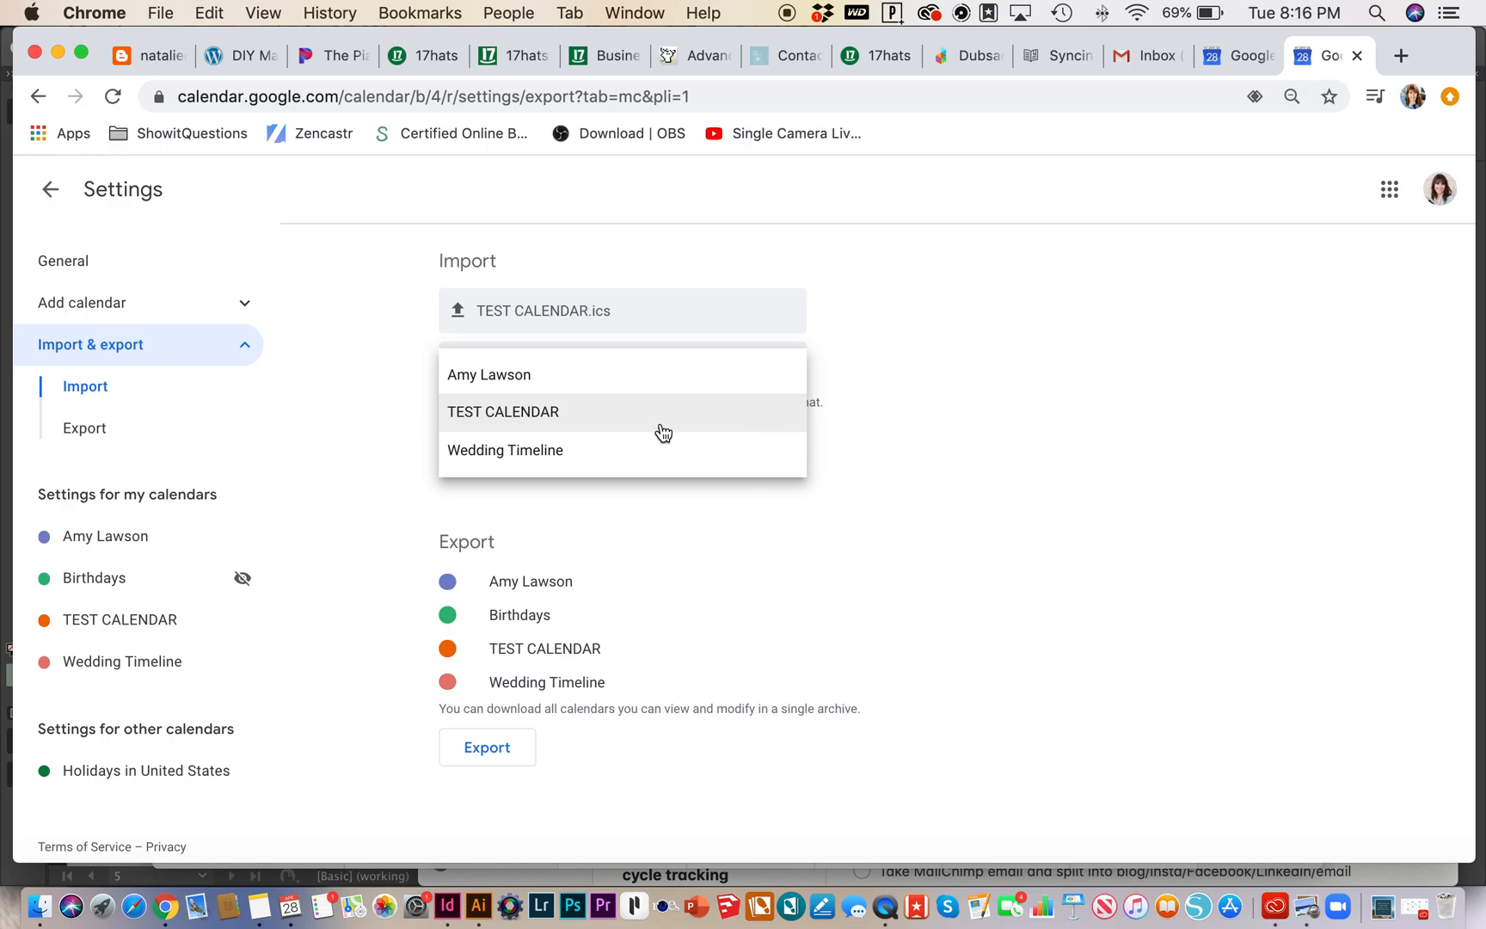
left_click(504, 411)
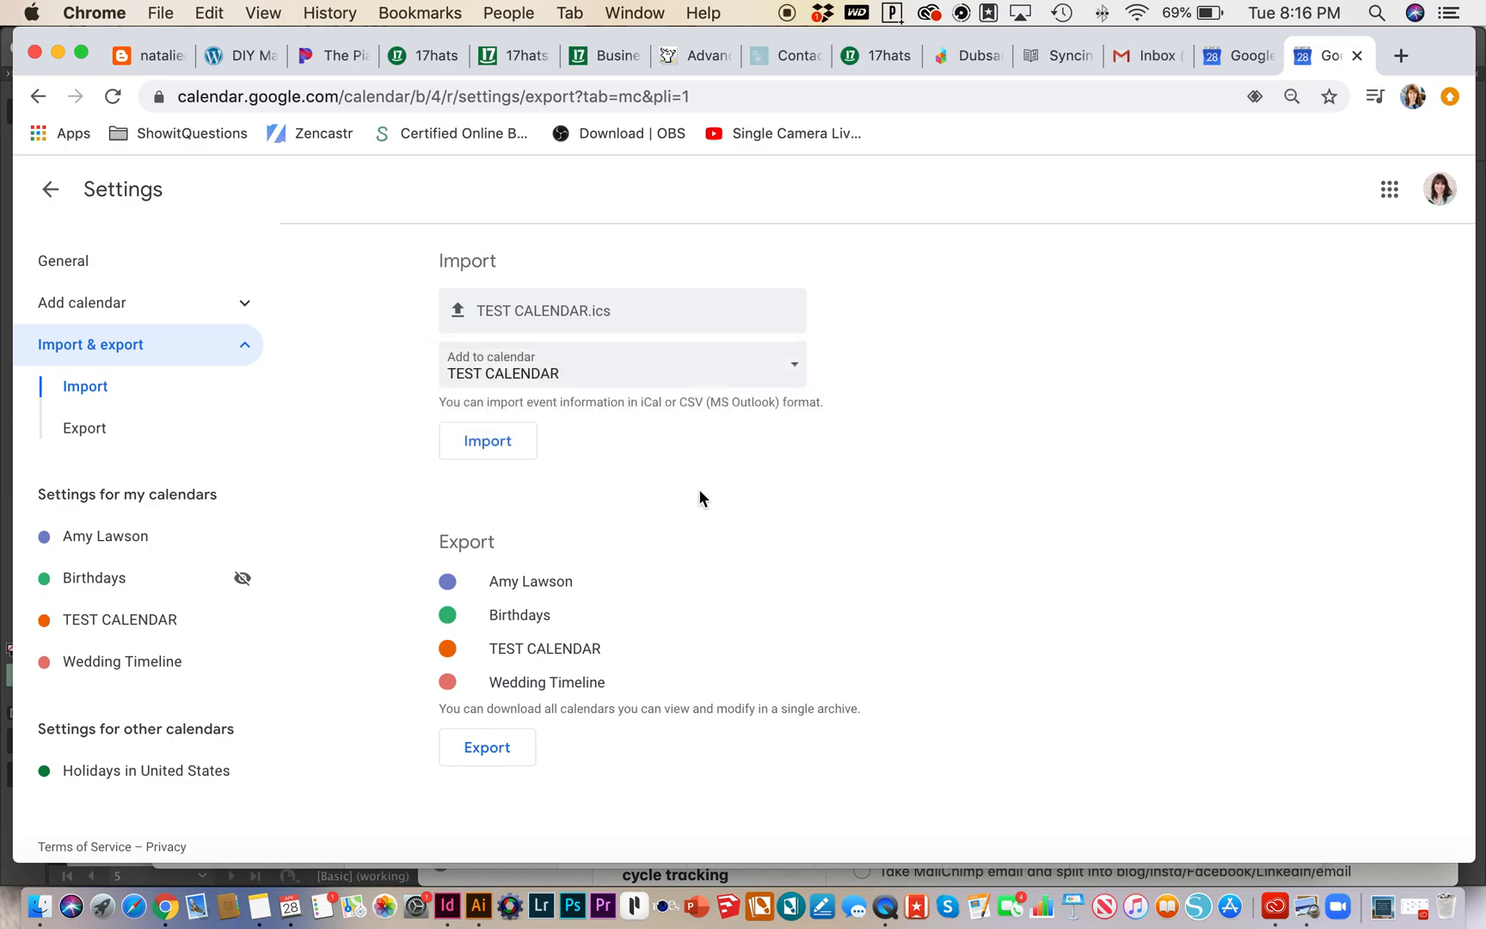
mouse_move(633, 561)
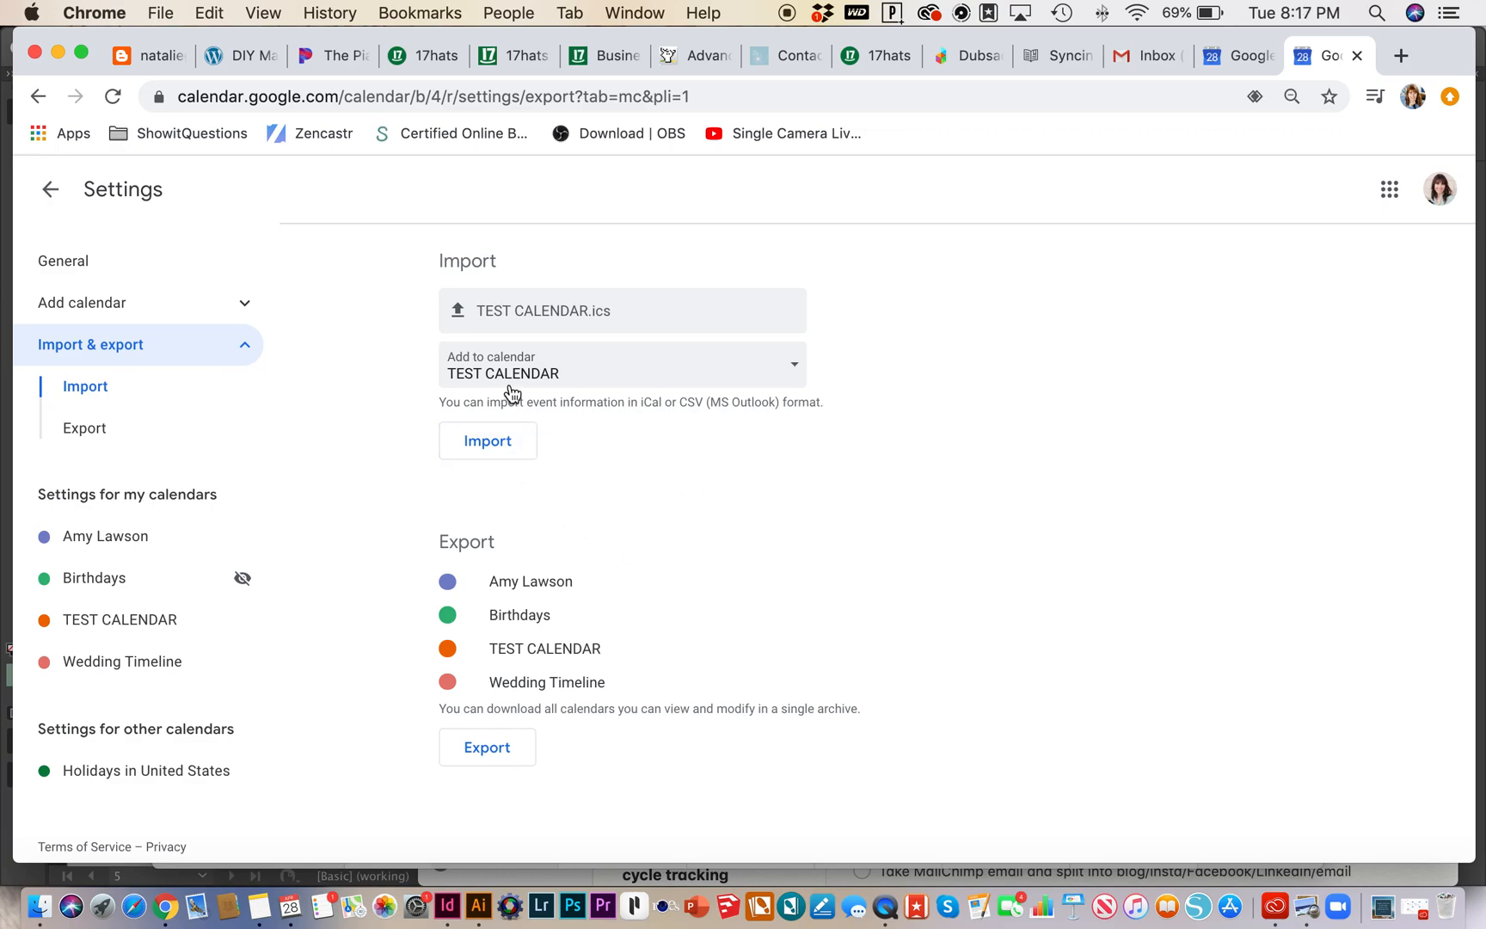
mouse_move(1020, 425)
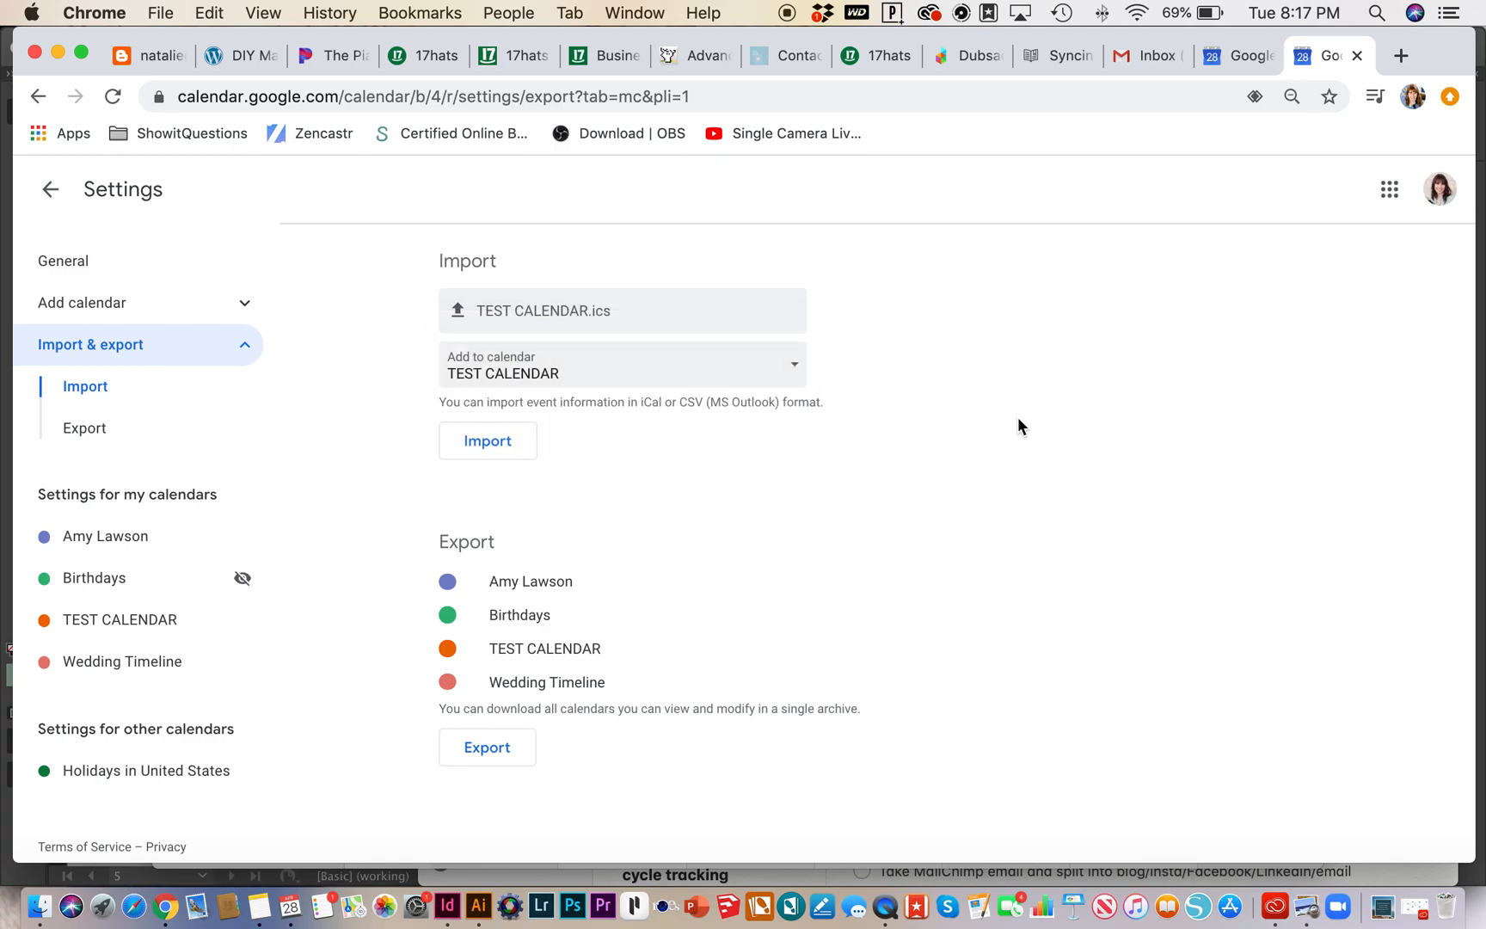
left_click(486, 440)
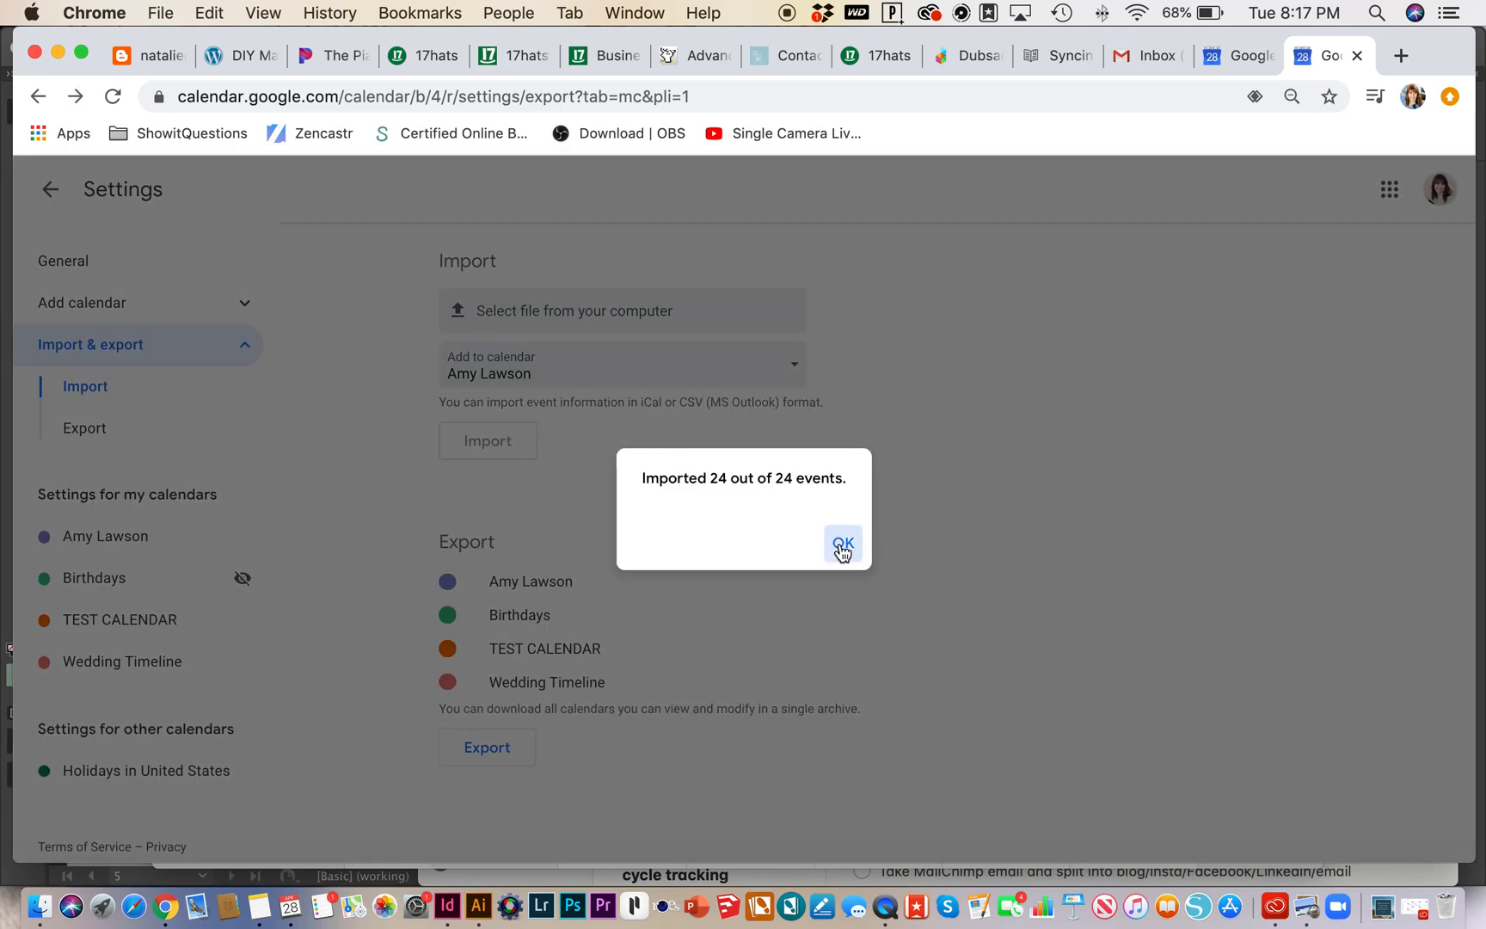
Enable TEST CALENDAR's events and show them in week view for May 3–9, 2020
left_click(841, 543)
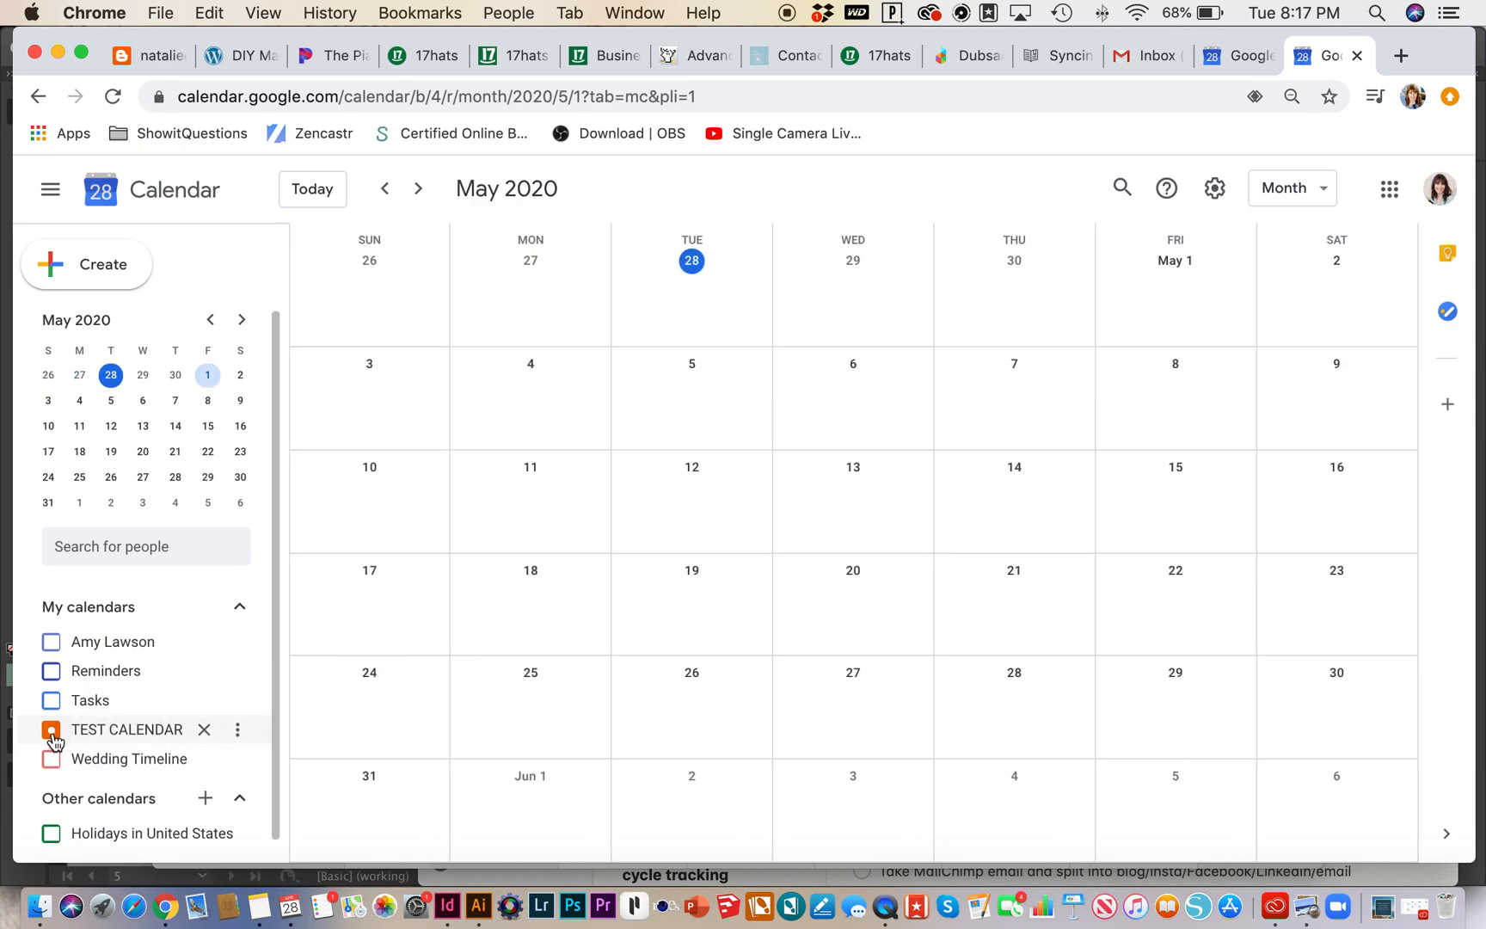
left_click(52, 729)
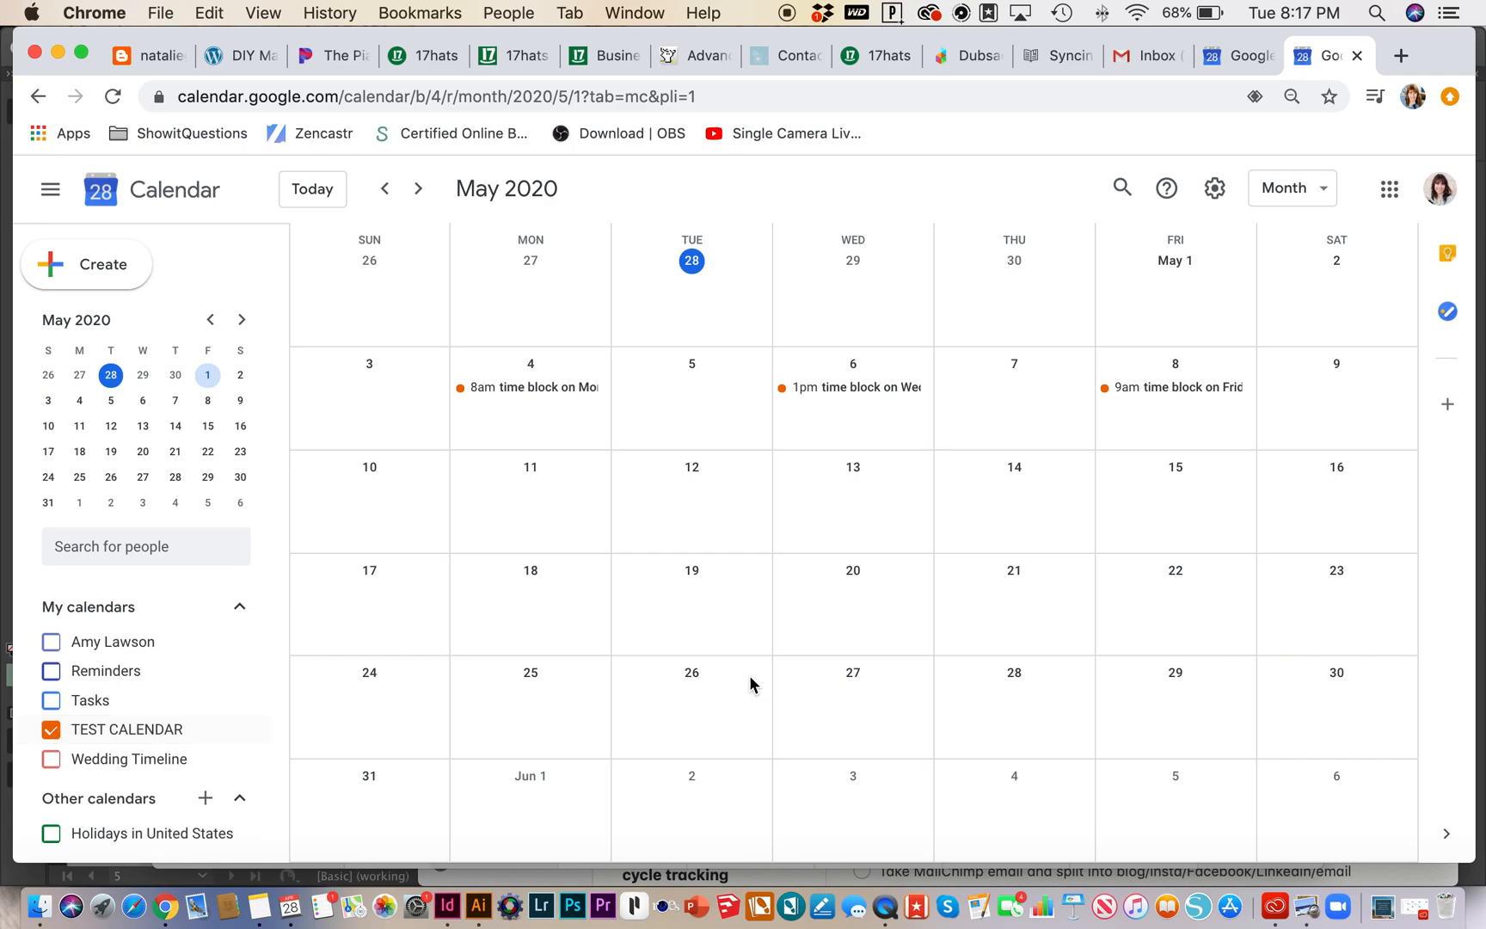
mouse_move(526, 387)
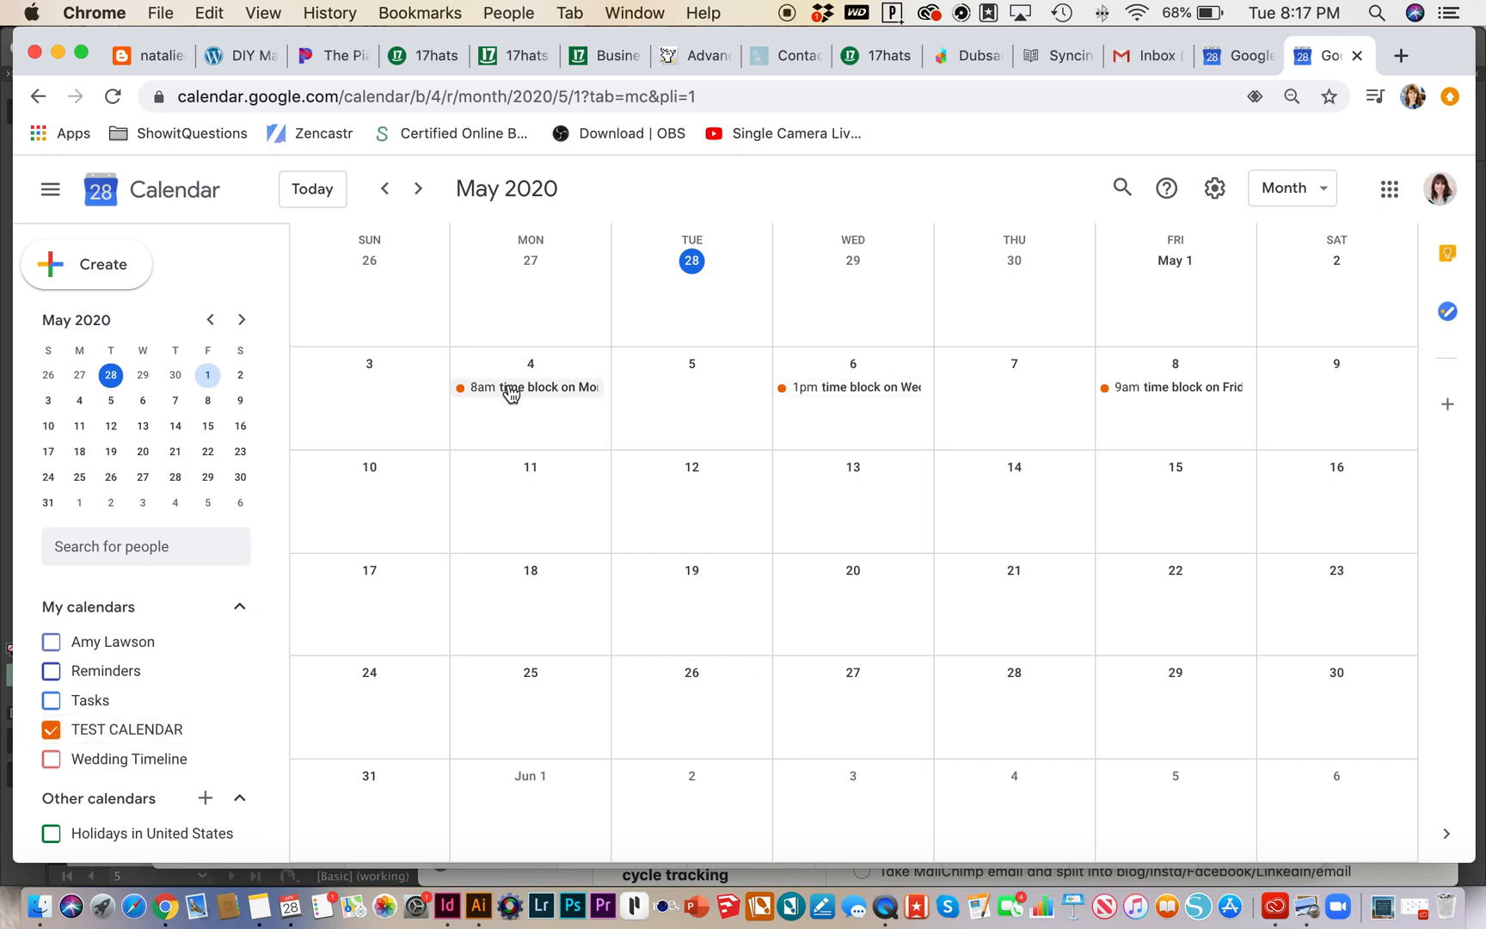
left_click(1288, 187)
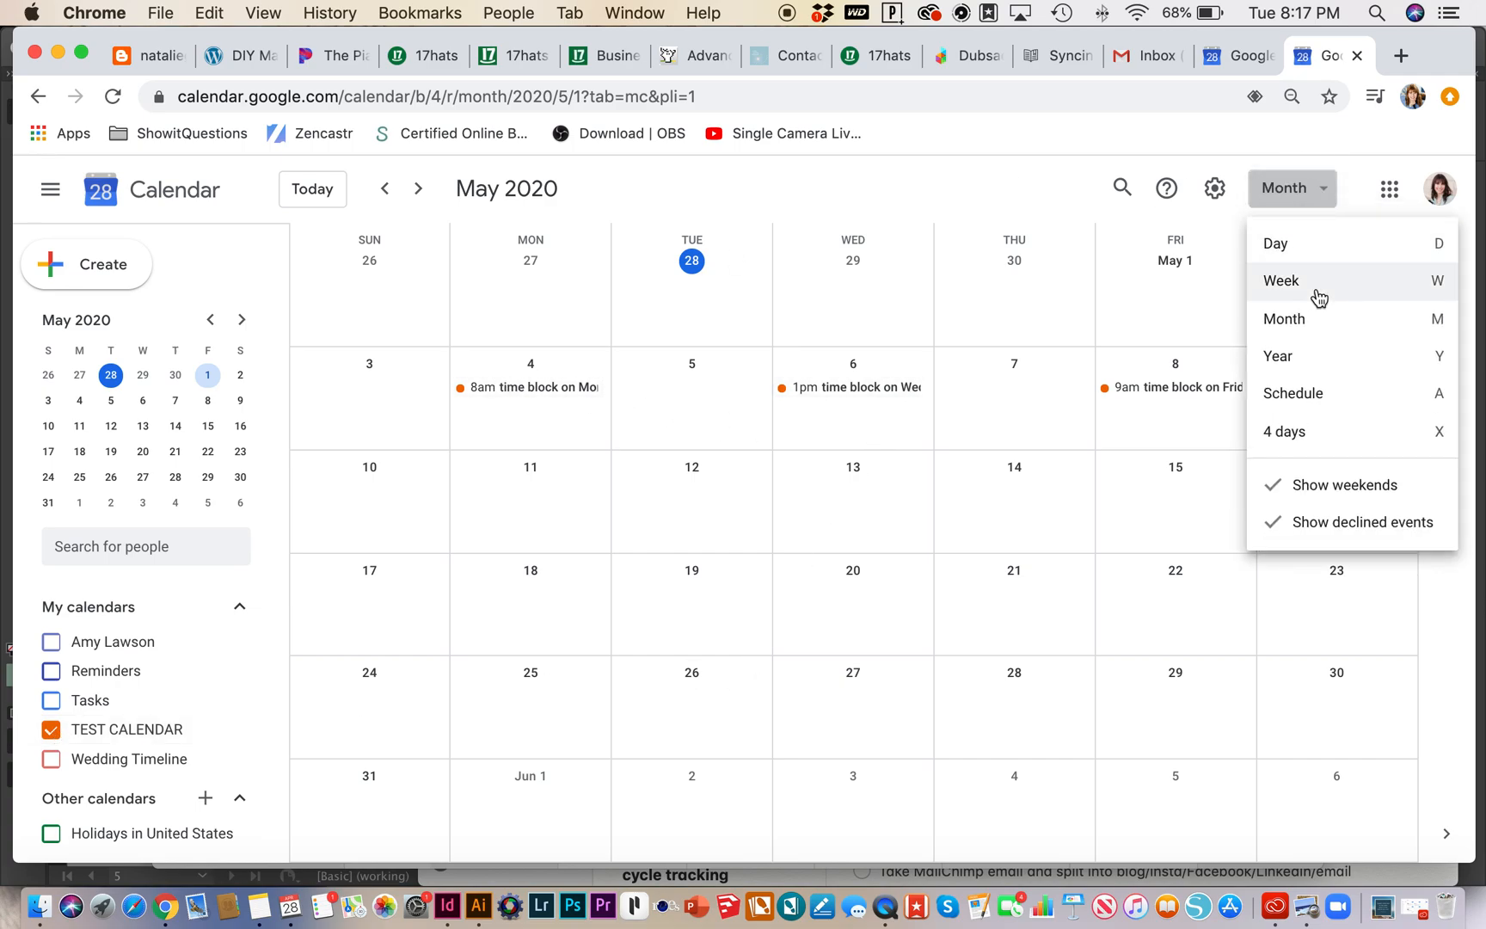
left_click(1279, 280)
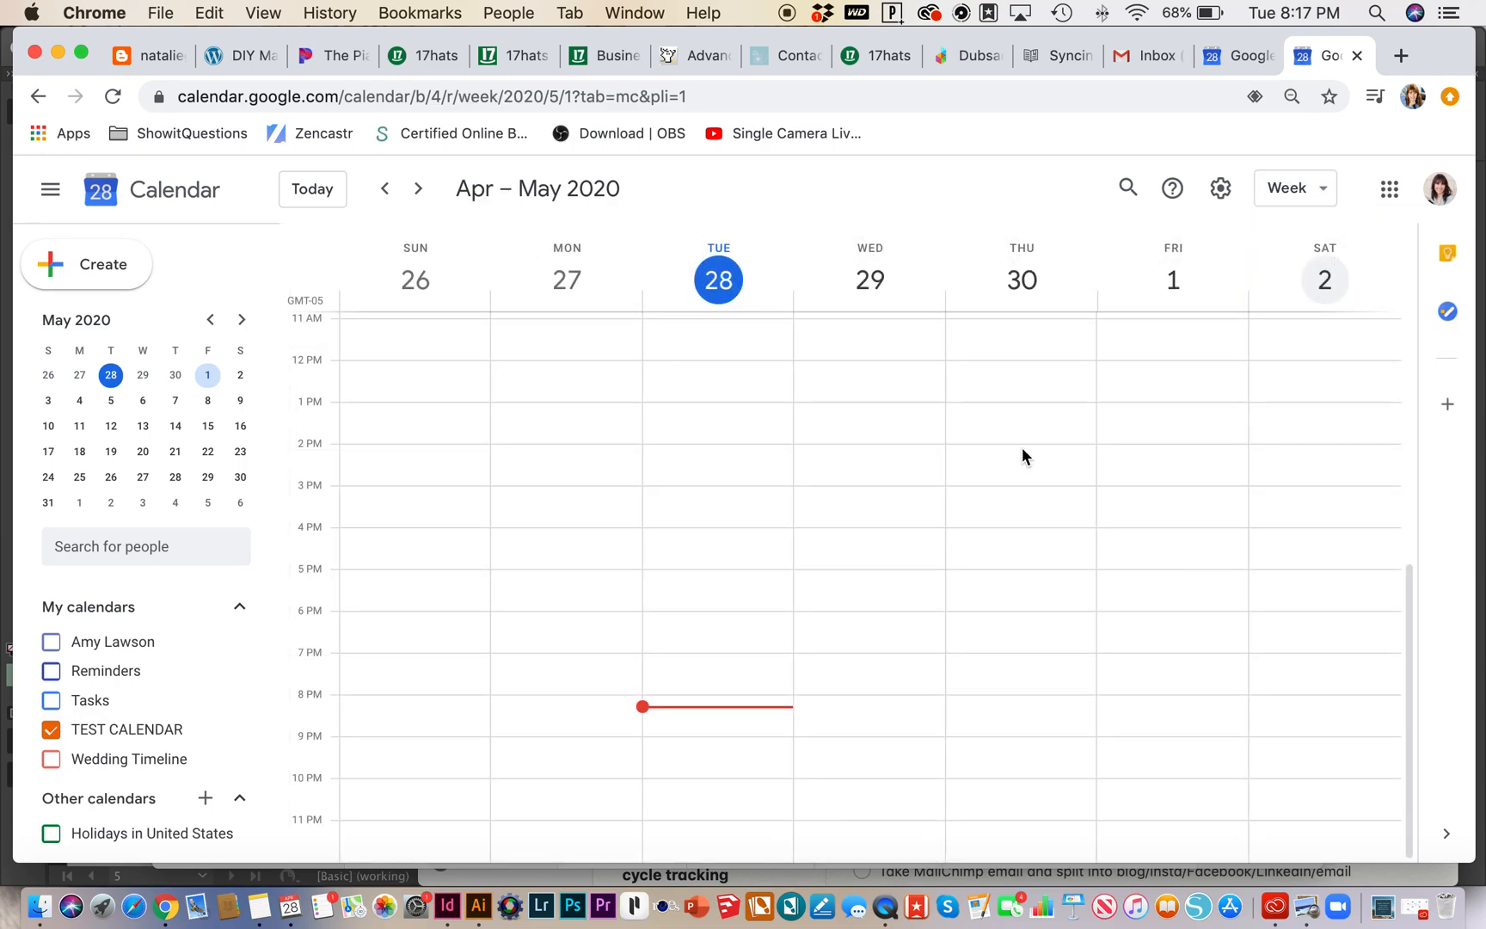
mouse_move(311, 187)
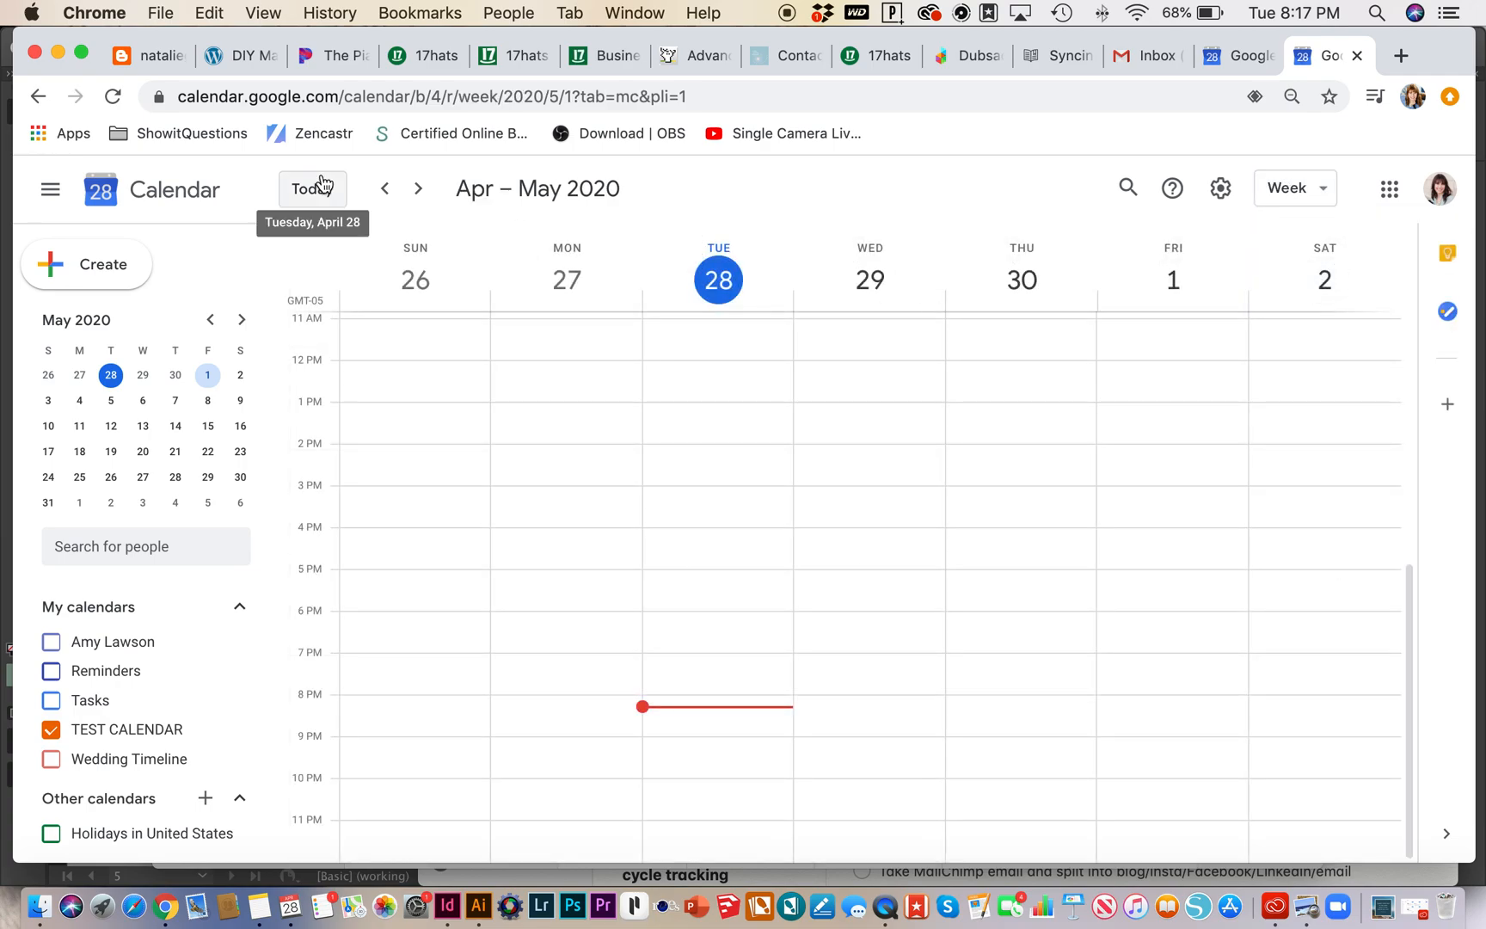
left_click(416, 187)
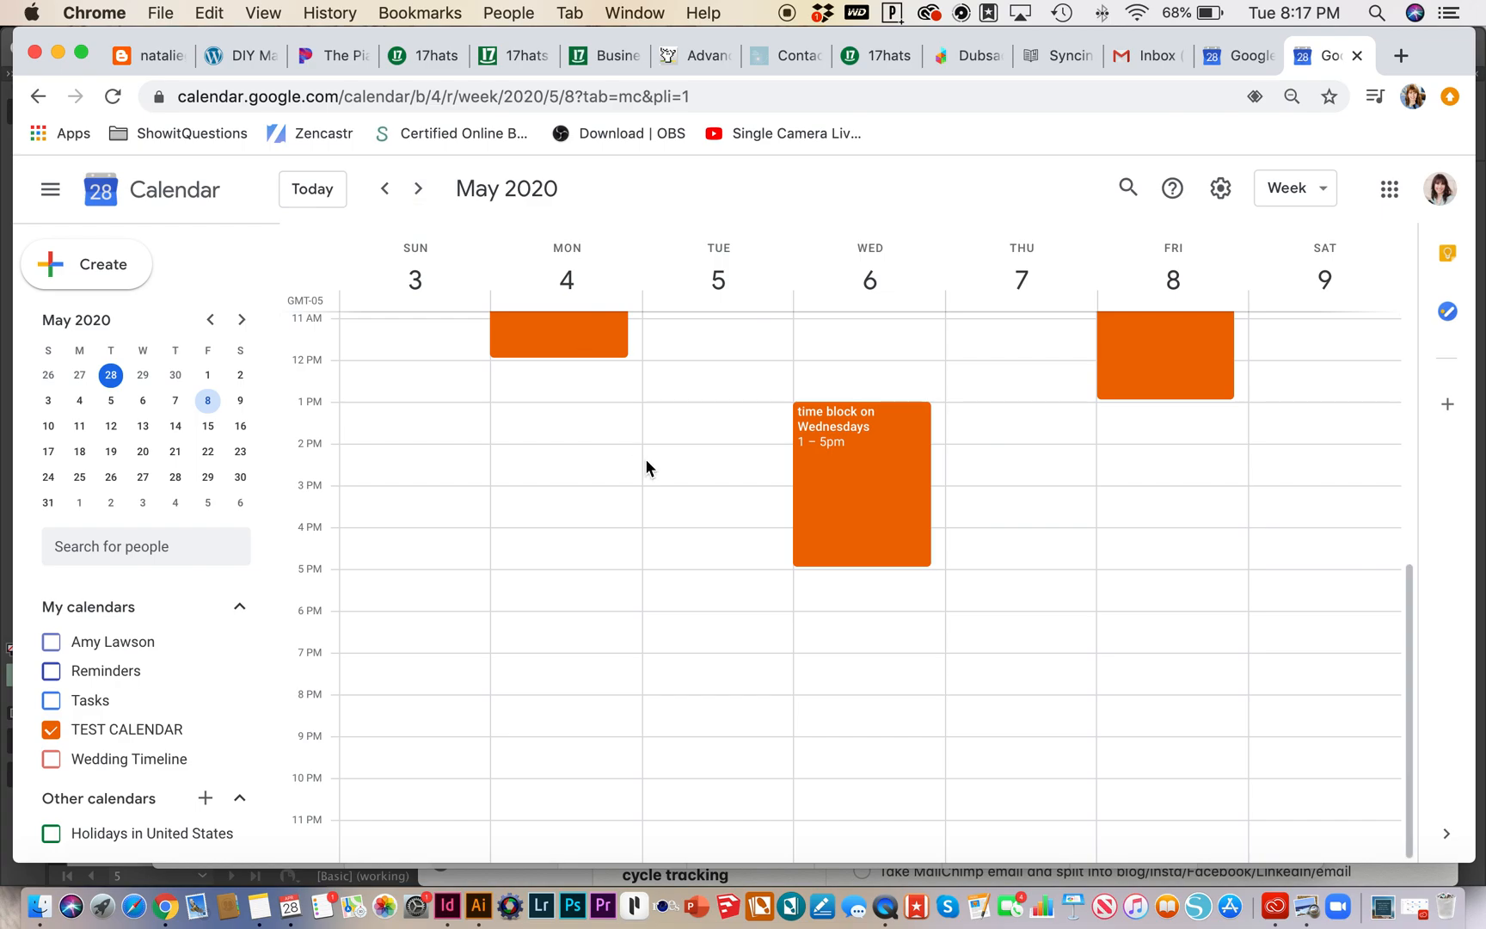